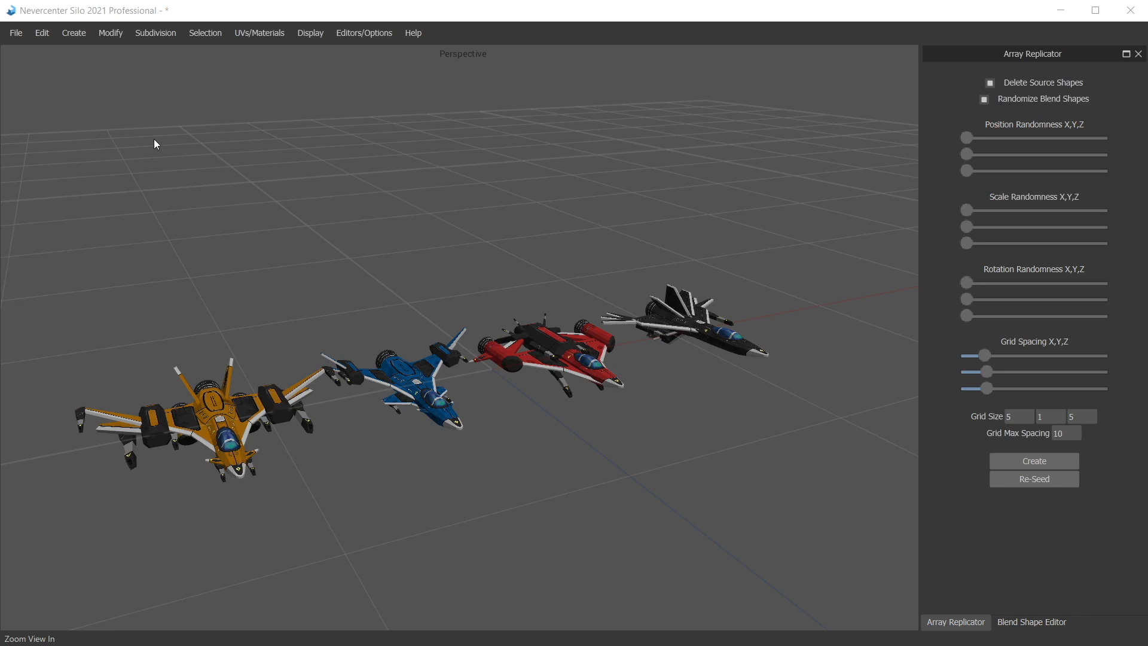
# - Locate Array Replicator under Create and select the blue fighter as the array source
pyautogui.click(73, 32)
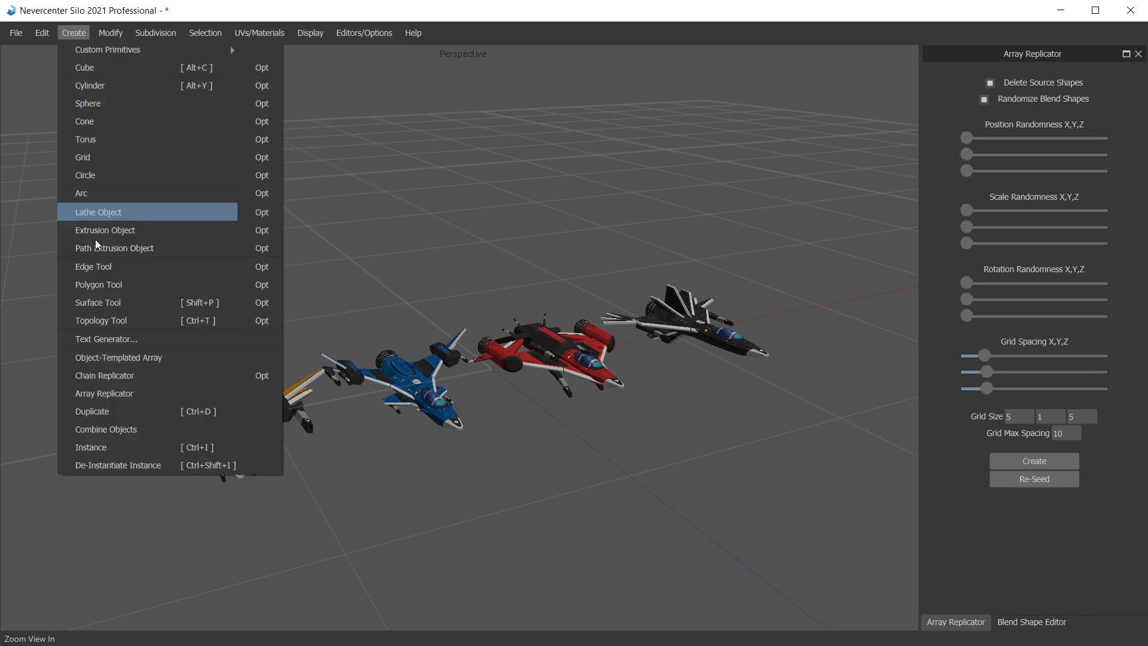
pyautogui.moveTo(113, 376)
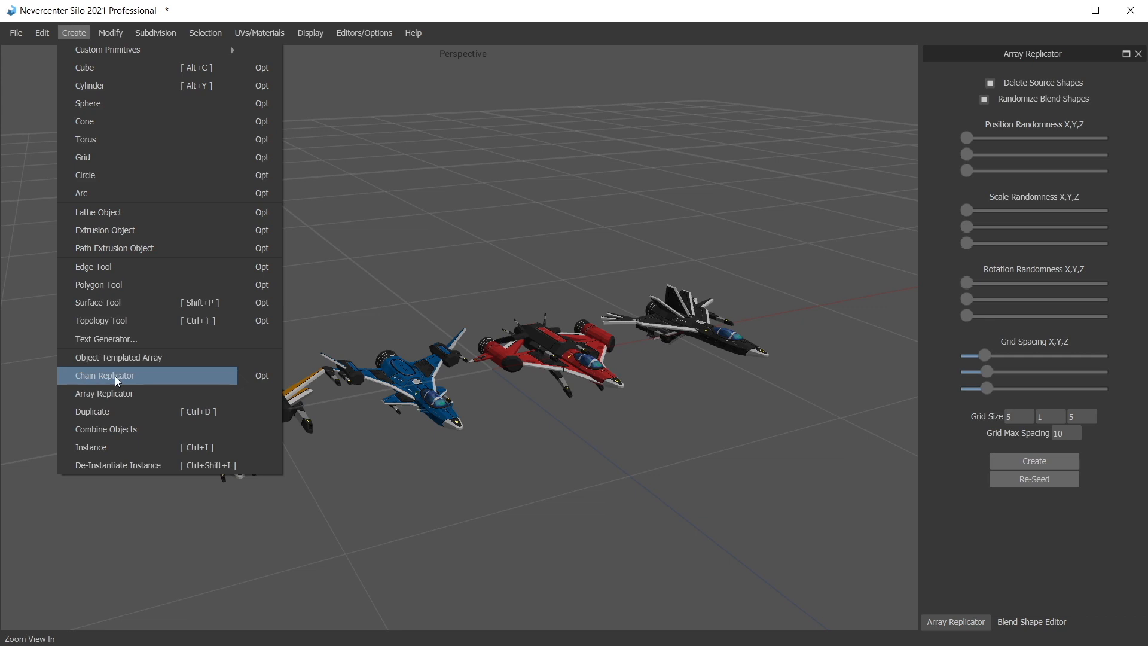
pyautogui.moveTo(113, 396)
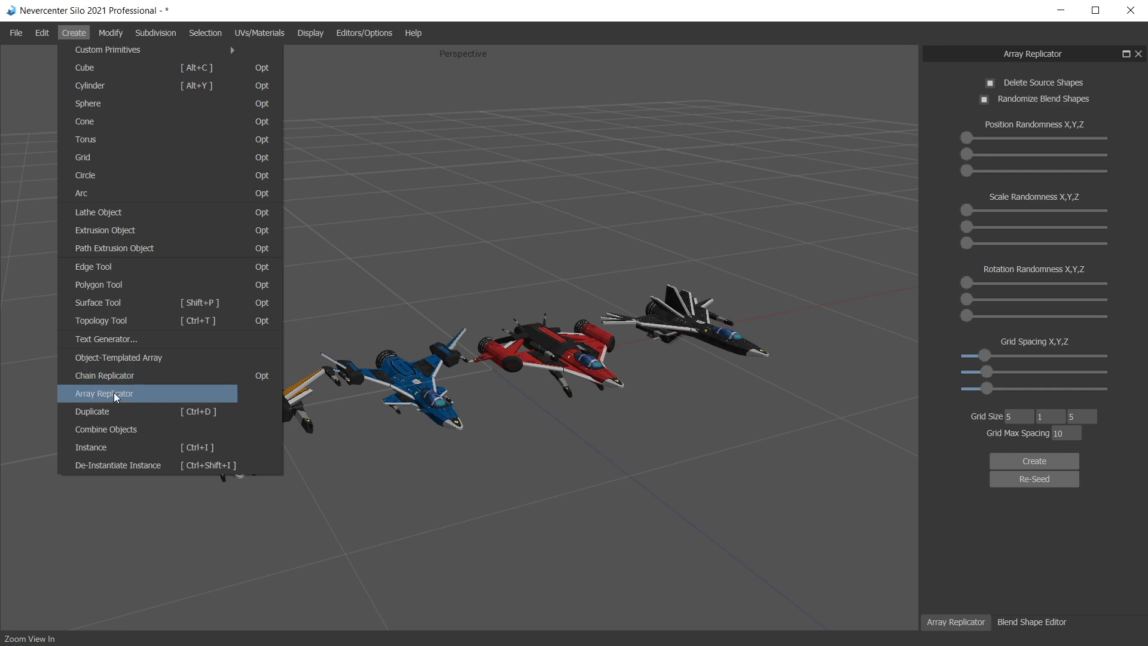
pyautogui.moveTo(113, 384)
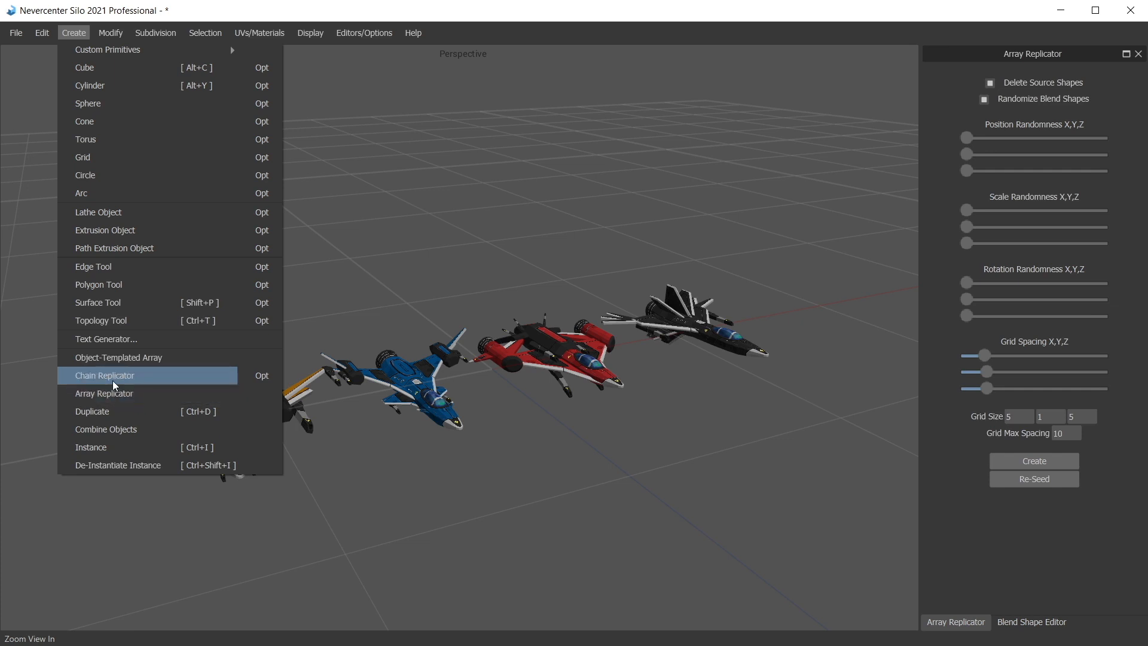
pyautogui.click(104, 374)
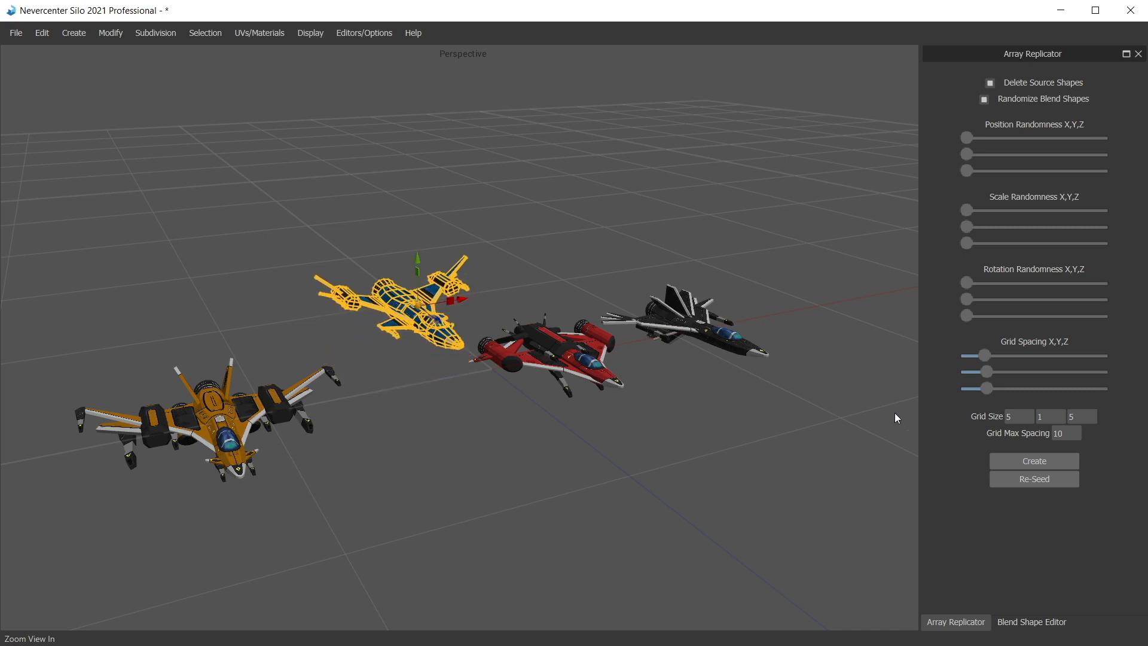
# - Generate a live blue-fighter array, then reduce its grid size toward a single row
pyautogui.click(1032, 461)
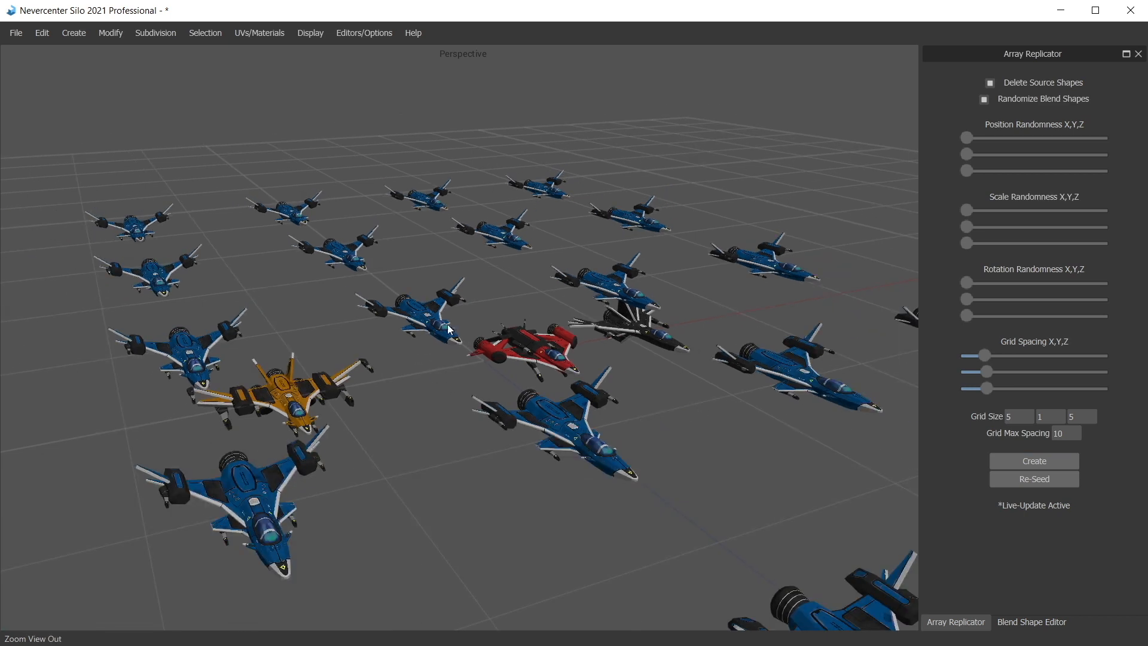
pyautogui.moveTo(1003, 428)
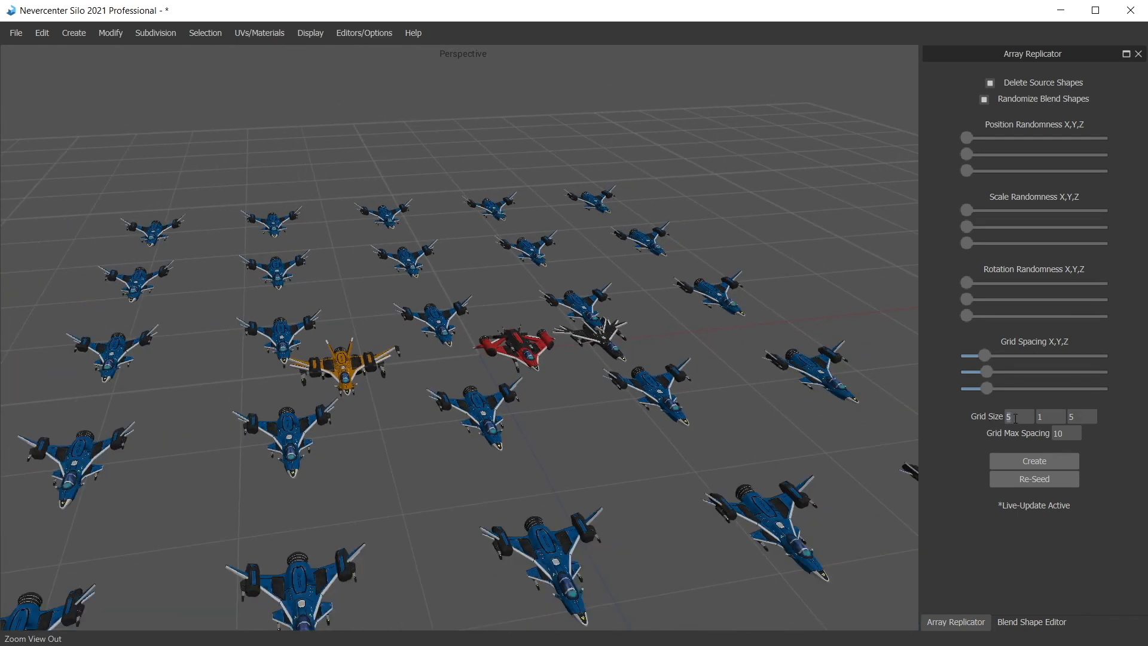
pyautogui.write('1')
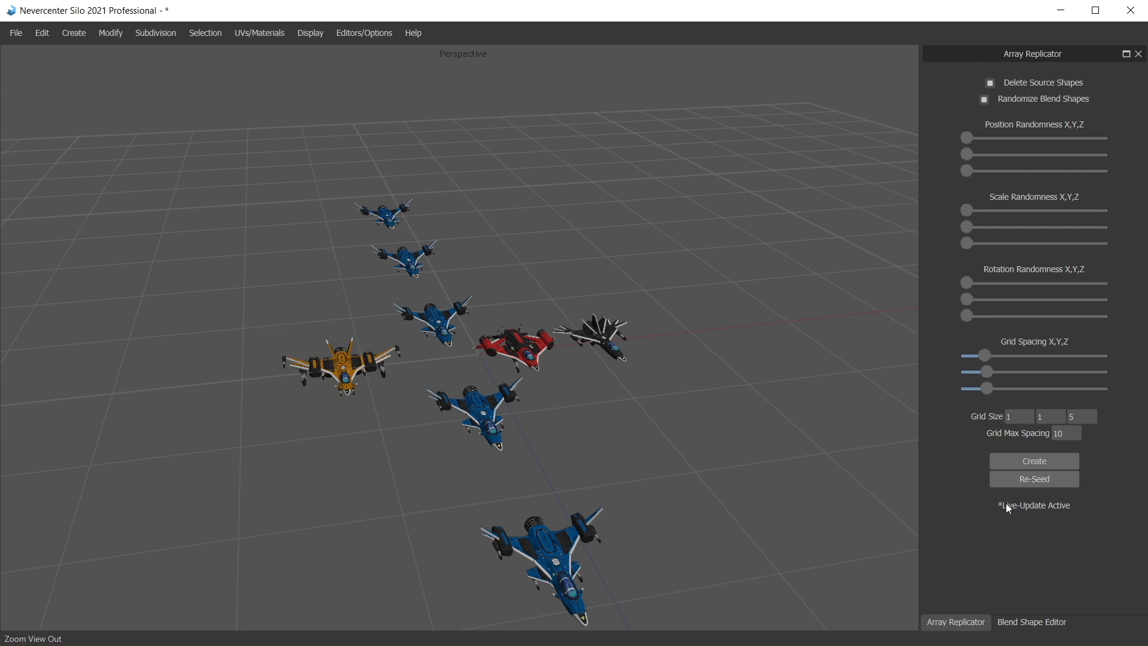
pyautogui.click(1052, 417)
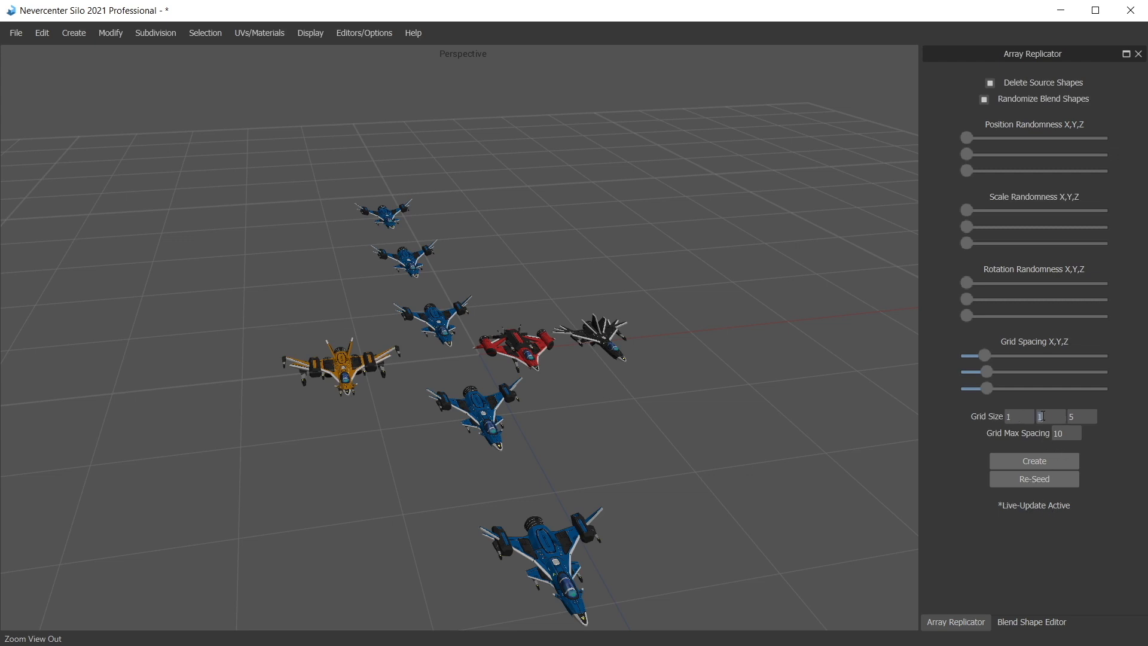
pyautogui.write('3')
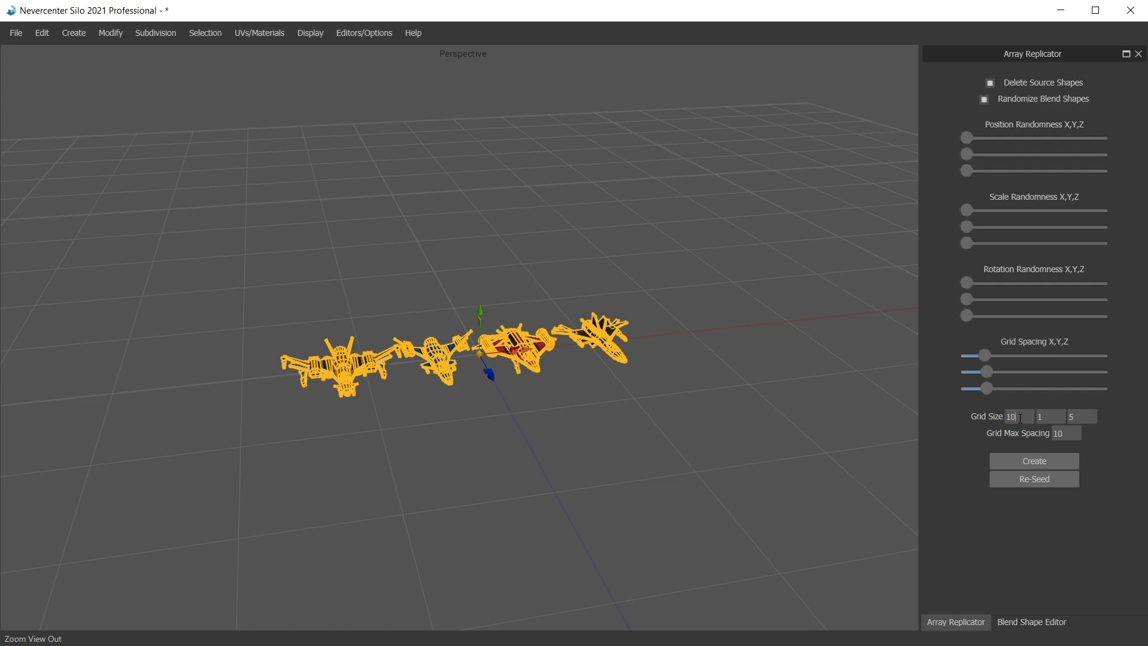
# - Generate a 10×1×10 live array mixing all four selected fighter designs
pyautogui.write('10')
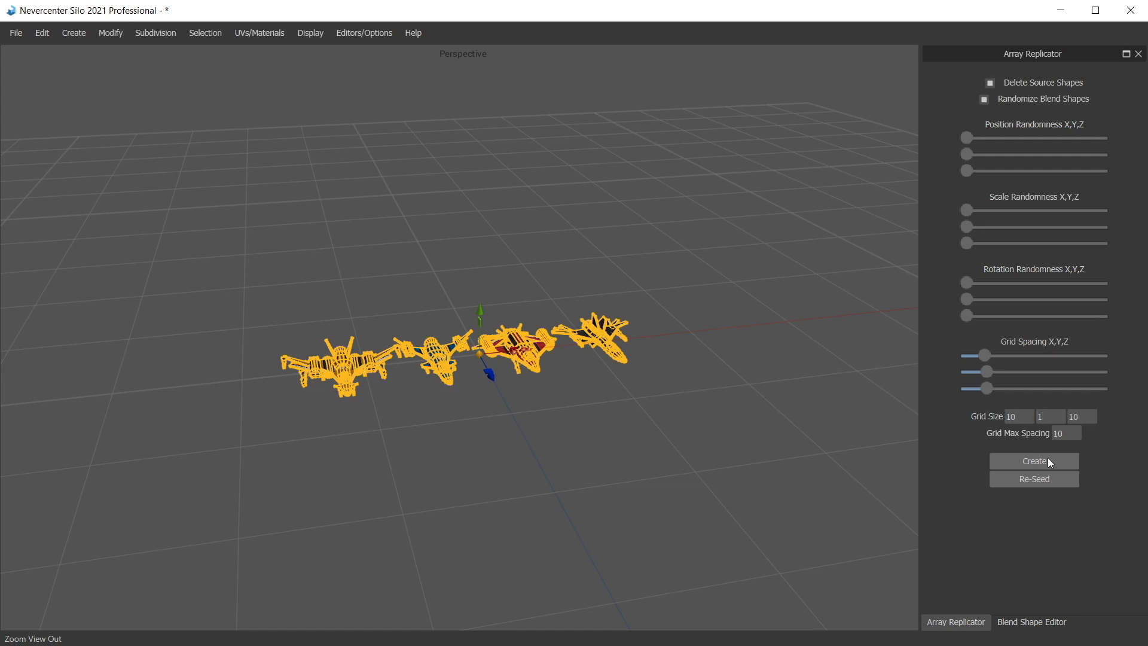
pyautogui.click(1034, 461)
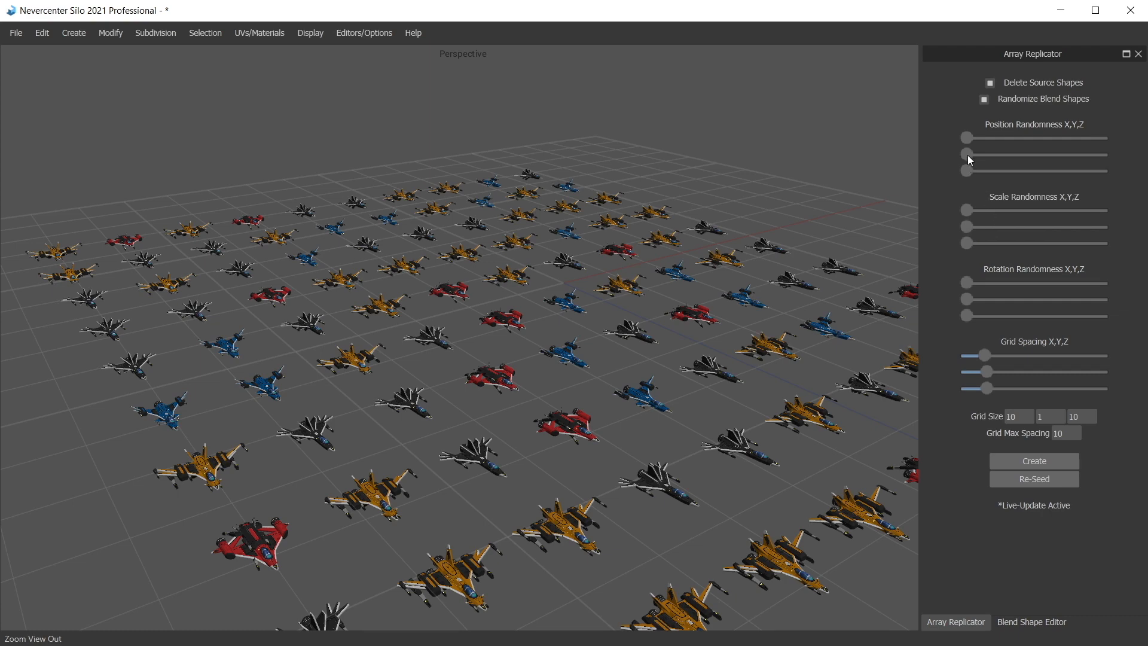
# - Raise Position Randomness on X, Y and Z, trying Scale Randomness before returning it to zero
pyautogui.moveTo(965, 154); pyautogui.dragTo(1055, 154)
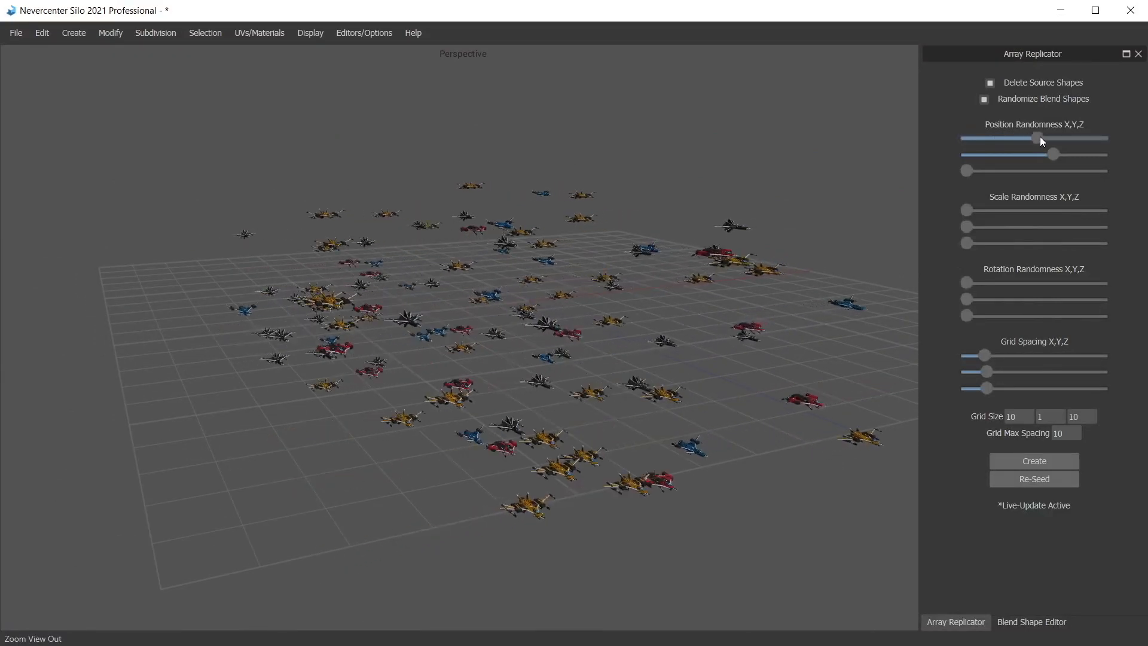
pyautogui.moveTo(967, 170); pyautogui.dragTo(1018, 170)
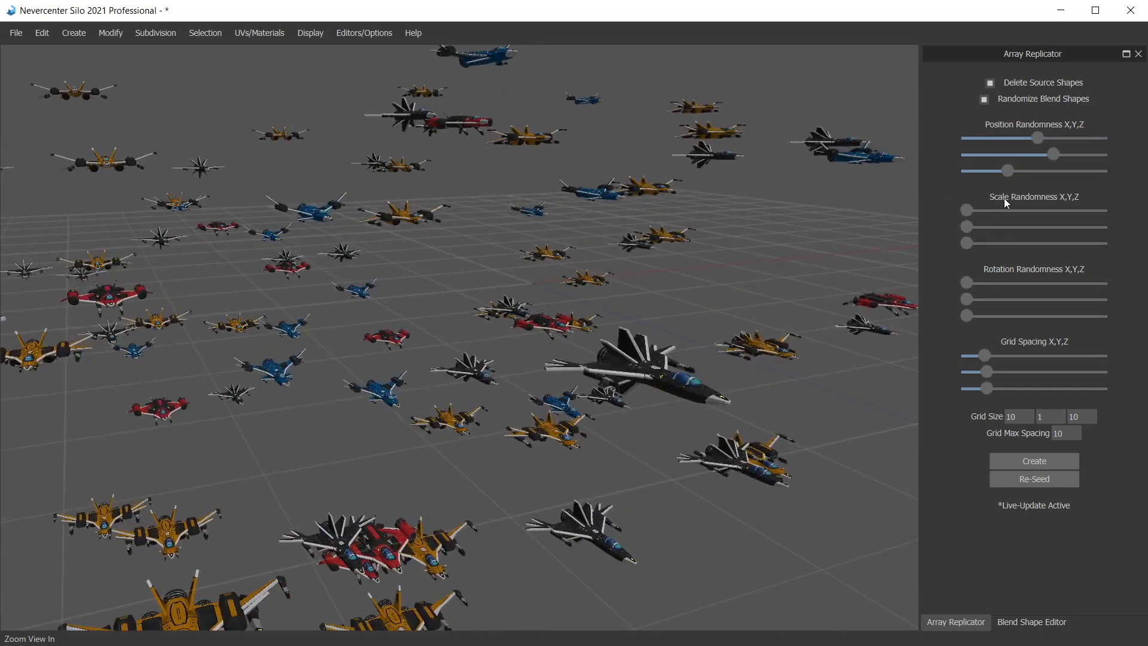
pyautogui.moveTo(965, 227); pyautogui.dragTo(1003, 228)
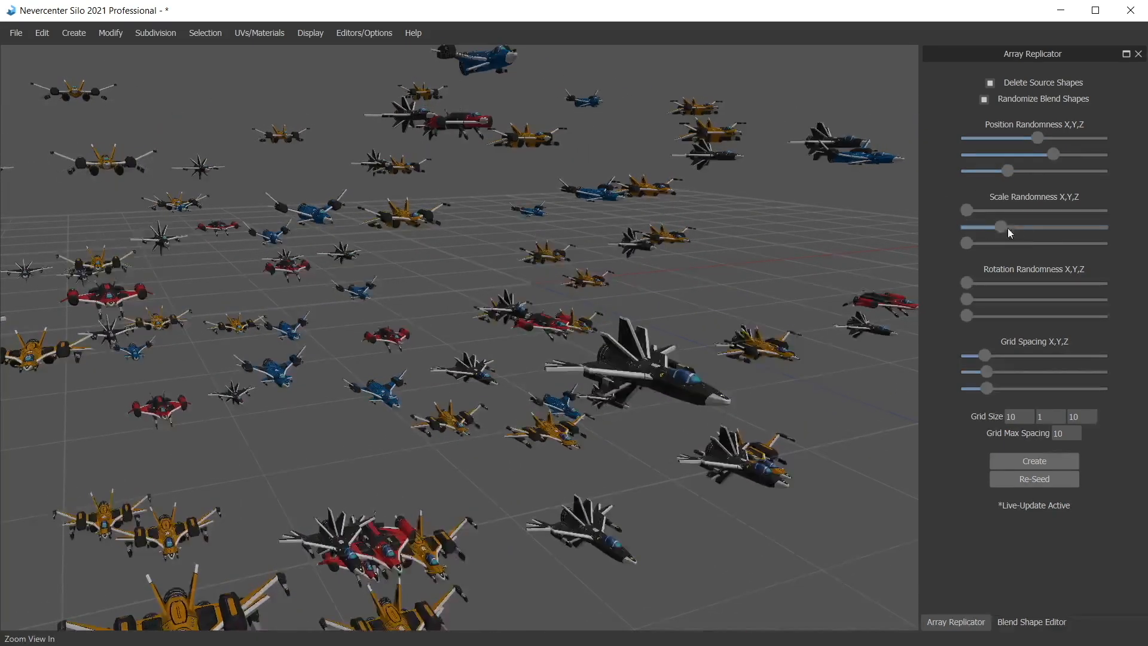
pyautogui.moveTo(1007, 227); pyautogui.dragTo(1004, 211)
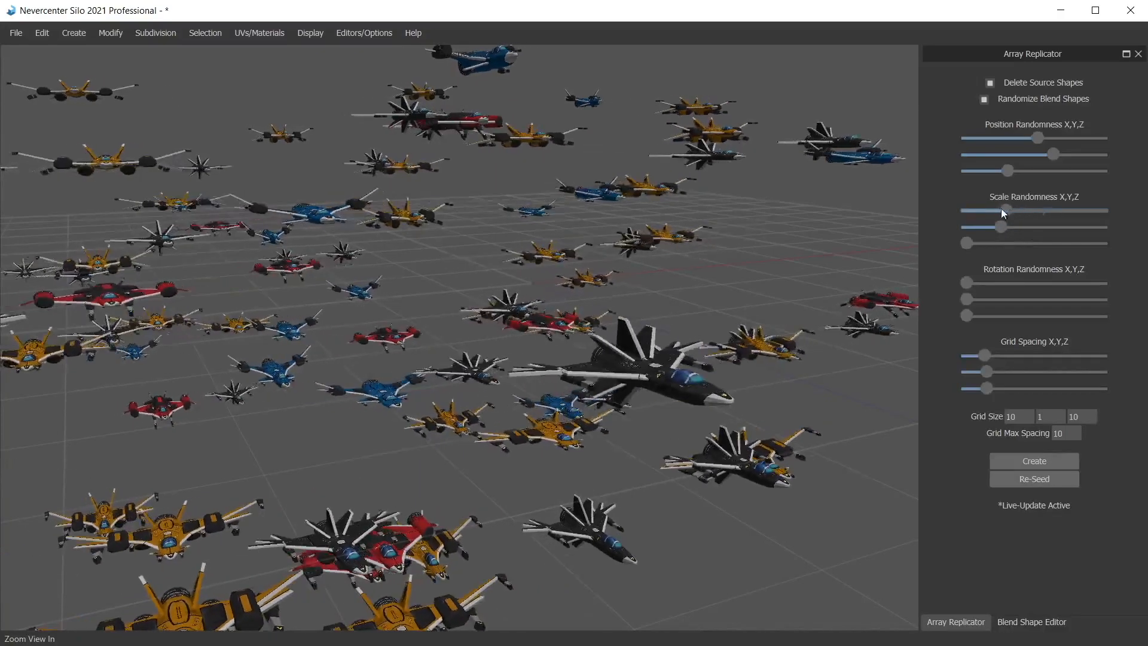
pyautogui.moveTo(1003, 211); pyautogui.dragTo(966, 211)
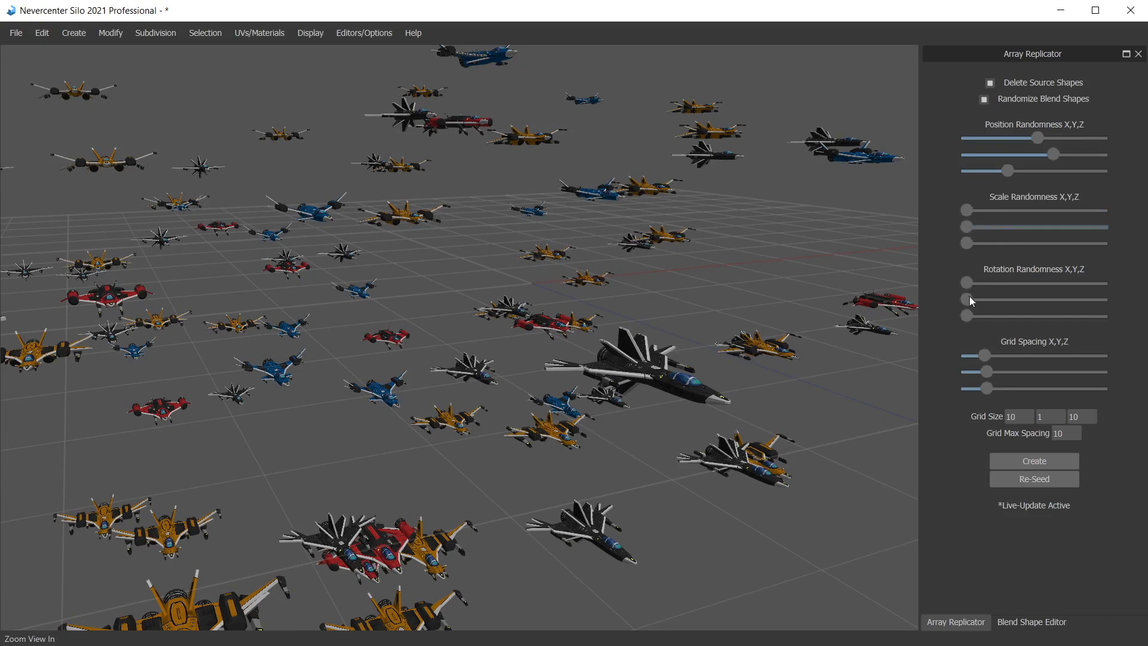
# - Raise Rotation Randomness on all three axes so each fighter gets a random orientation
pyautogui.moveTo(971, 299); pyautogui.dragTo(966, 299)
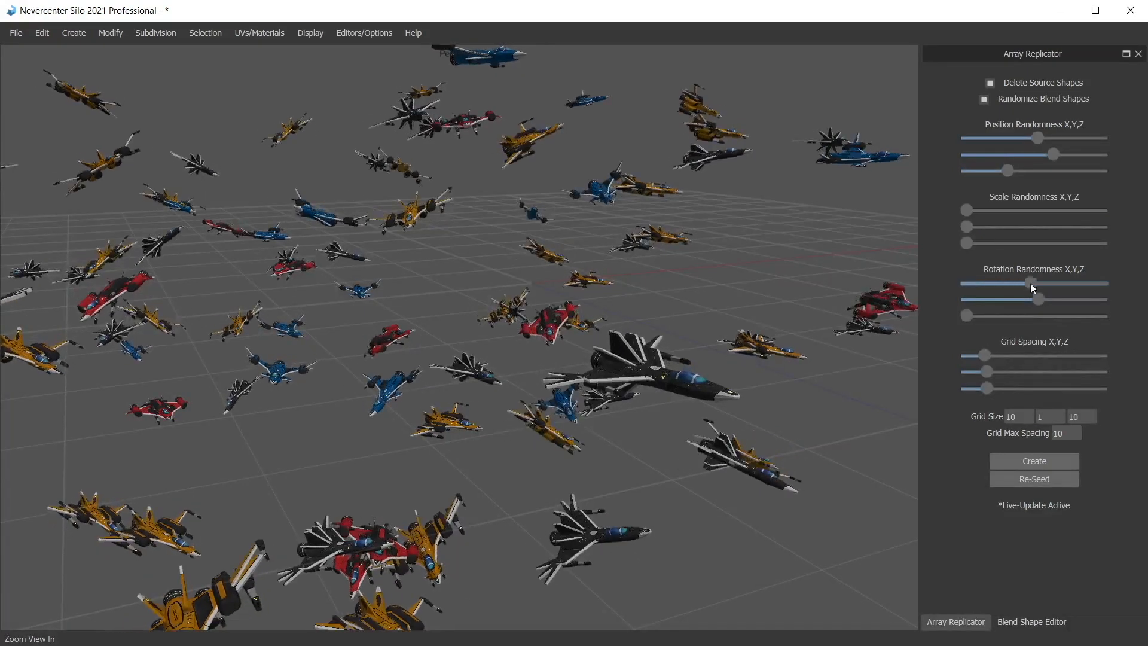
pyautogui.moveTo(1040, 314); pyautogui.dragTo(1011, 315)
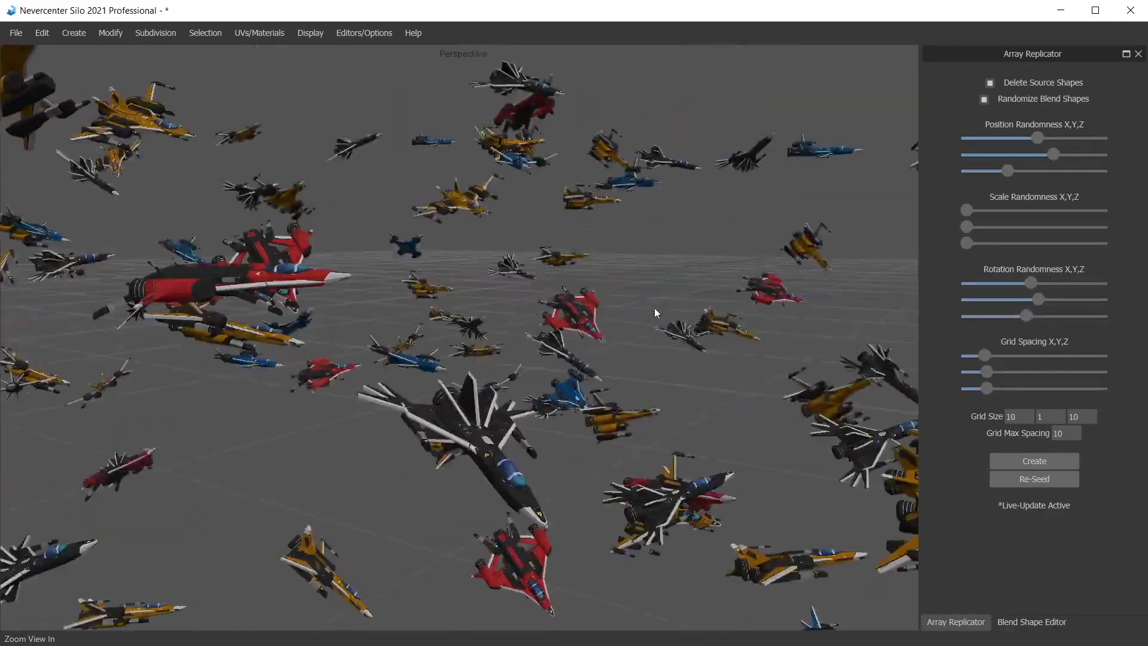
pyautogui.scroll(-3)
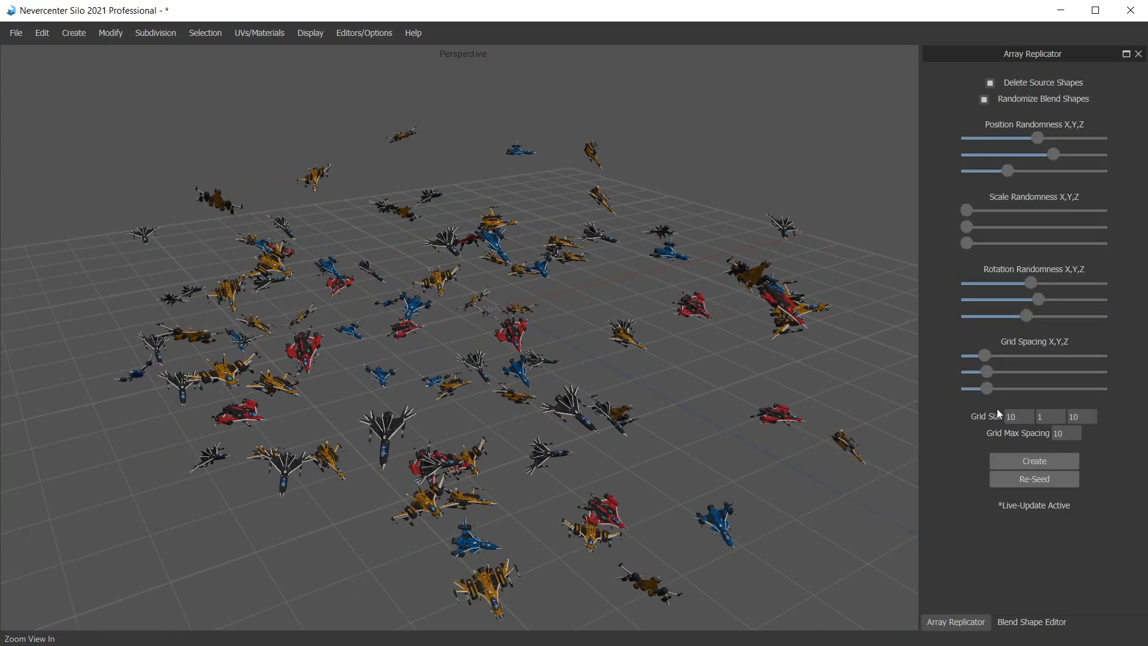
# - Set the middle Grid Size to 2 for a two-layer 10×2×10 fleet and nudge the grid spacing
pyautogui.click(1049, 417)
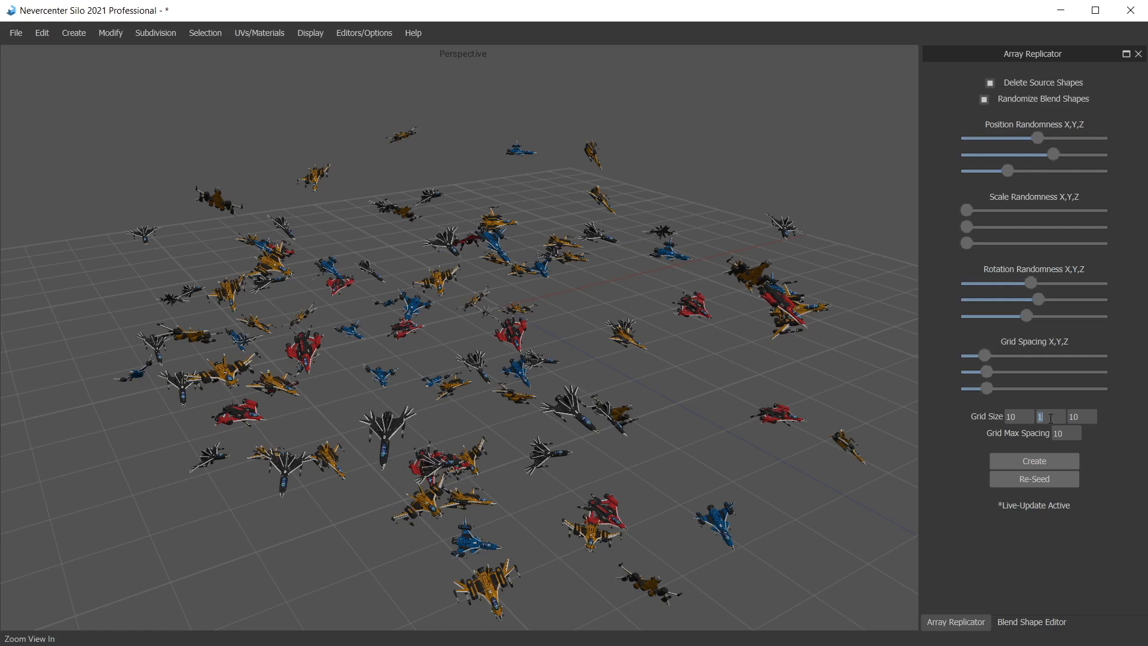
pyautogui.write('2')
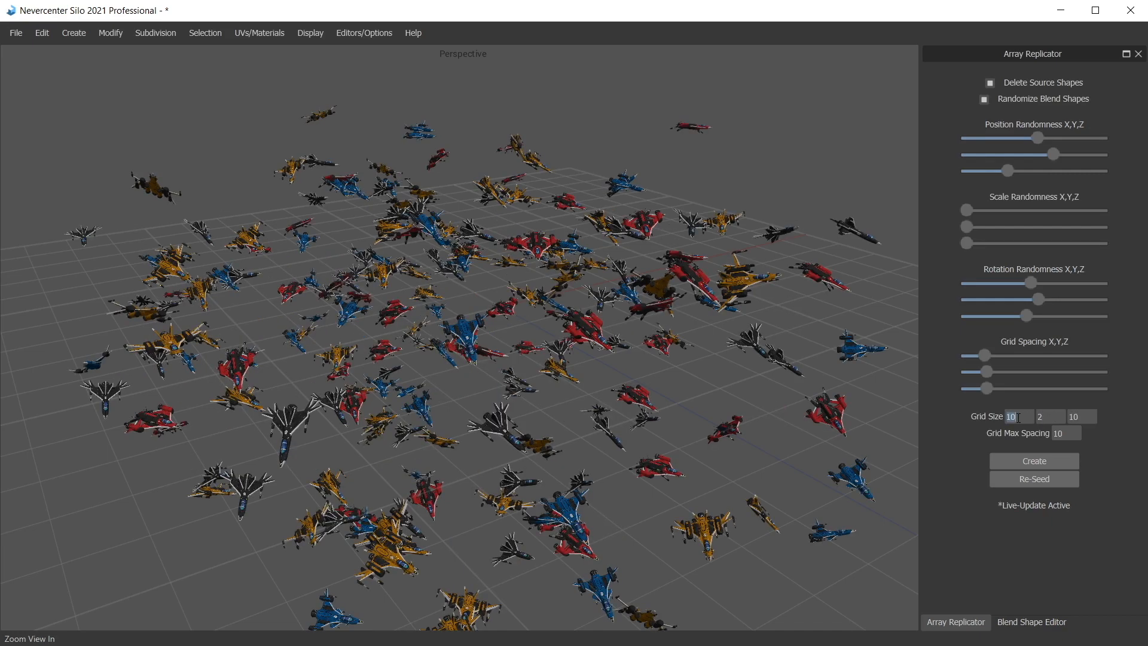
pyautogui.moveTo(994, 372)
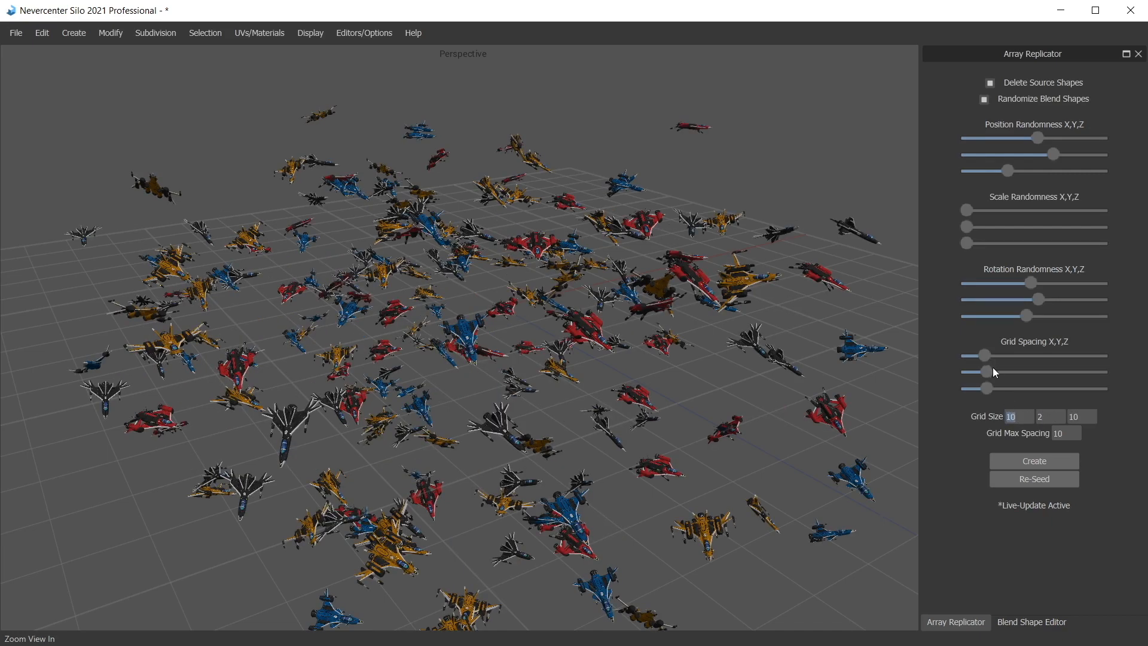
pyautogui.moveTo(990, 354); pyautogui.dragTo(984, 358)
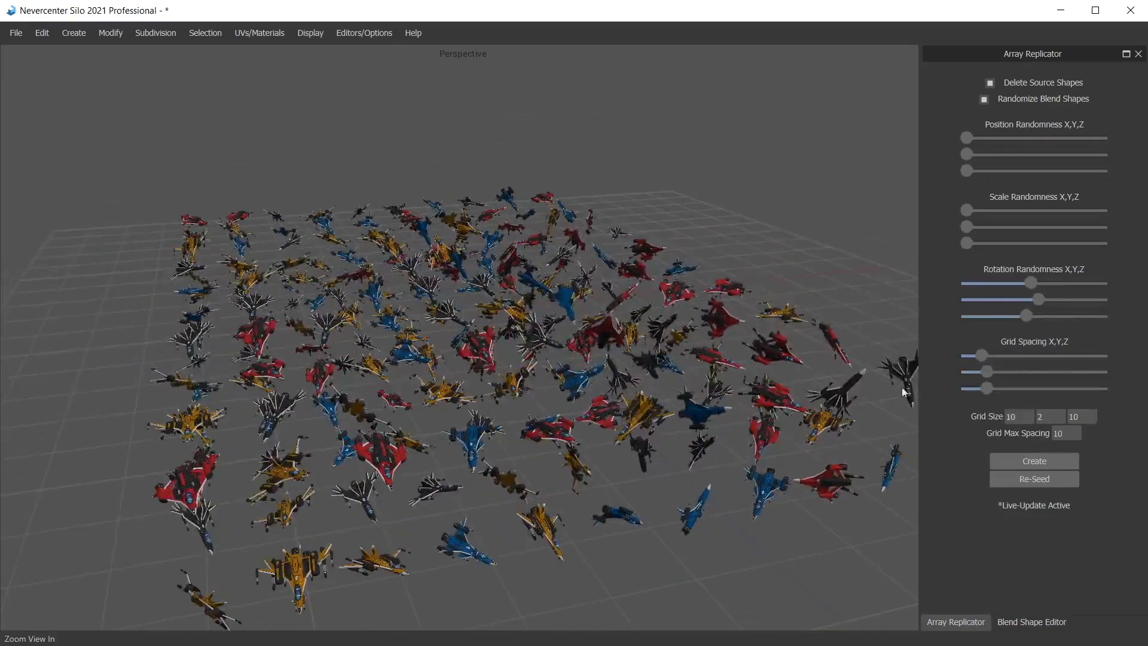
# - Adjust Grid Spacing X, Y and Z through several values, then delete the replicated array
pyautogui.moveTo(982, 355); pyautogui.dragTo(1005, 356)
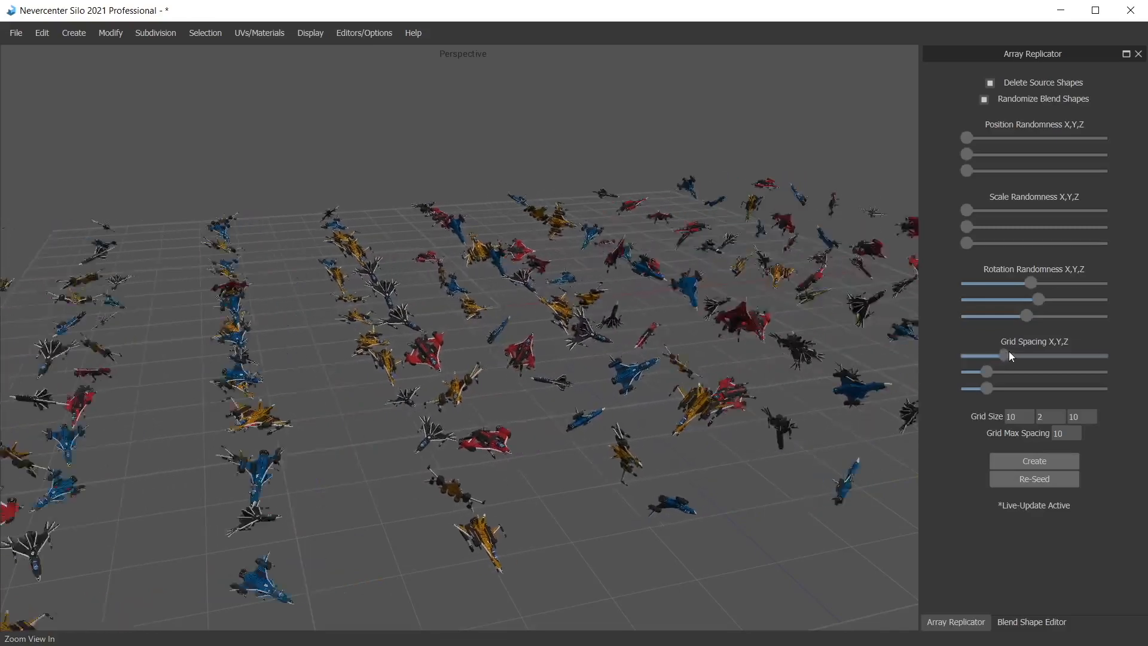
pyautogui.moveTo(1003, 371); pyautogui.dragTo(1011, 371)
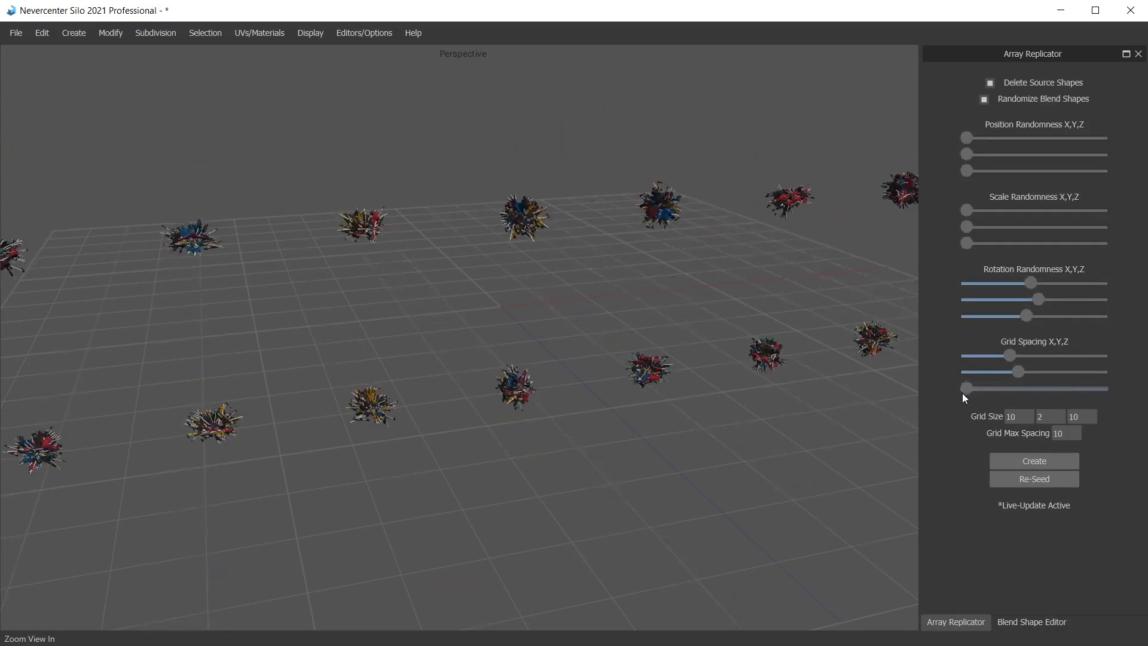
pyautogui.moveTo(1018, 387); pyautogui.dragTo(967, 388)
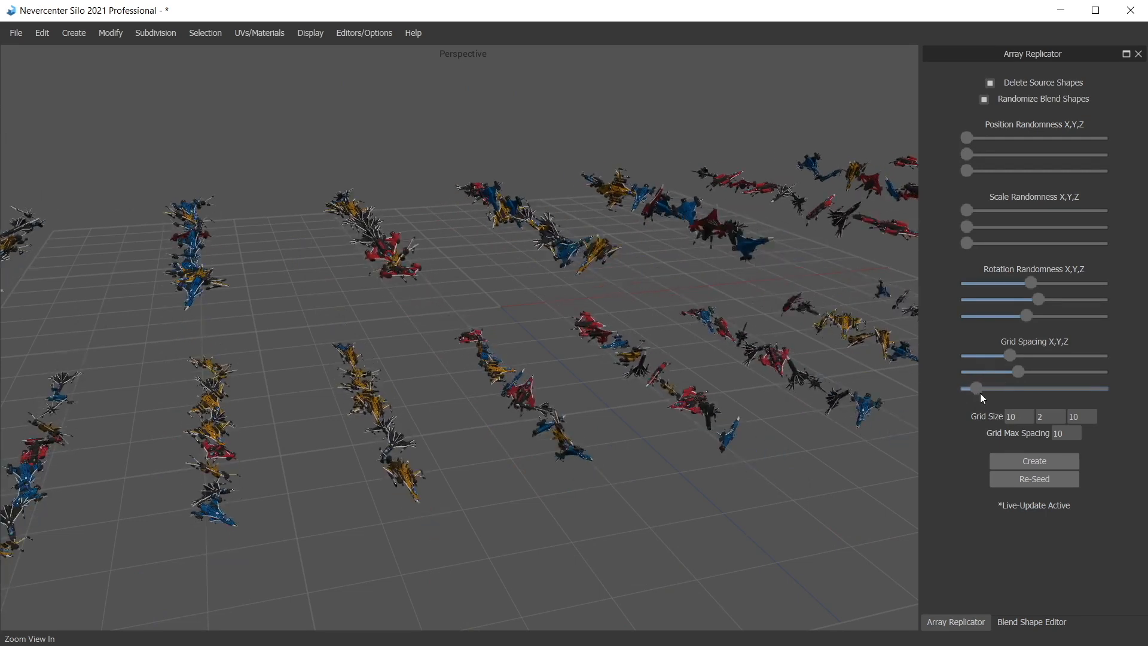
pyautogui.moveTo(1015, 371); pyautogui.dragTo(990, 371)
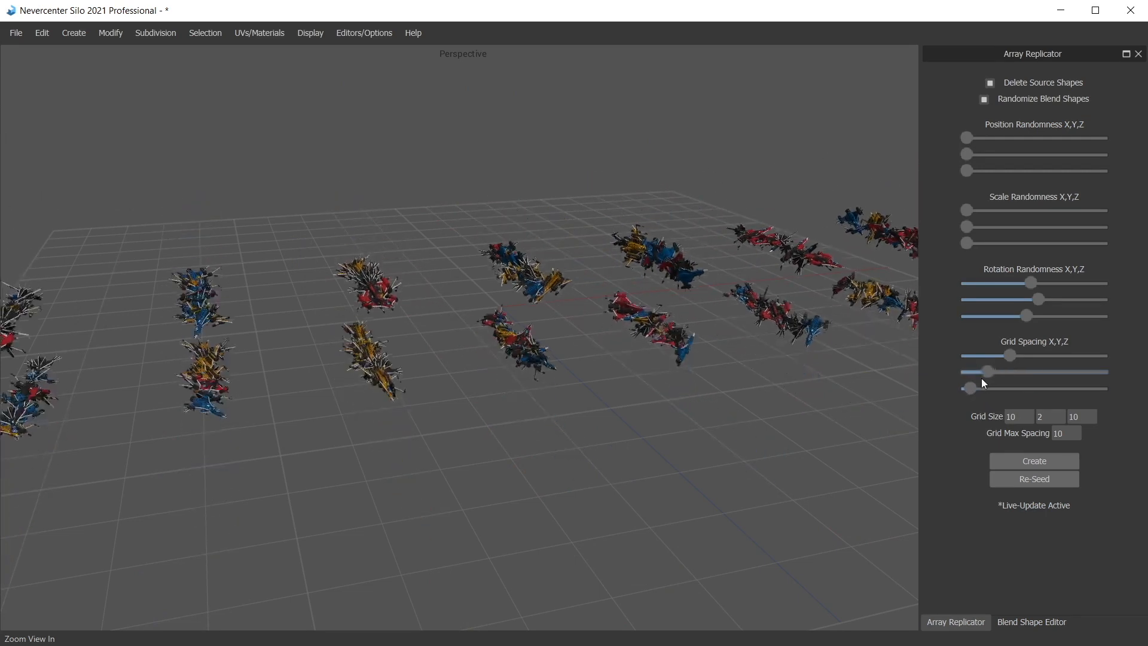
pyautogui.moveTo(967, 387); pyautogui.dragTo(981, 387)
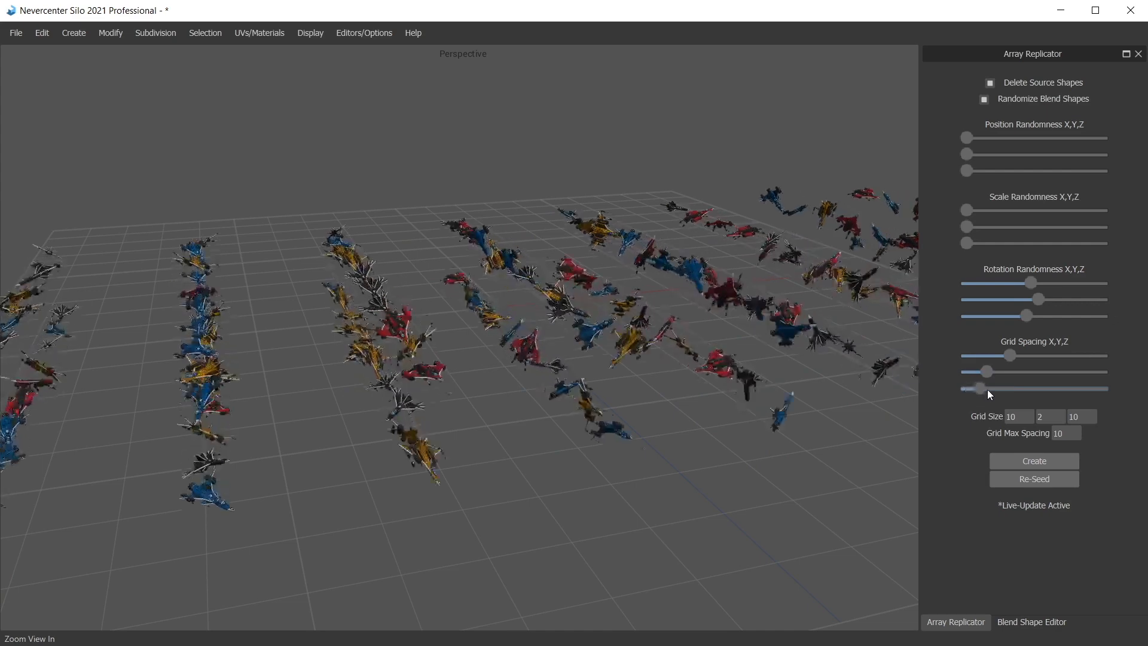
pyautogui.moveTo(976, 372); pyautogui.dragTo(991, 372)
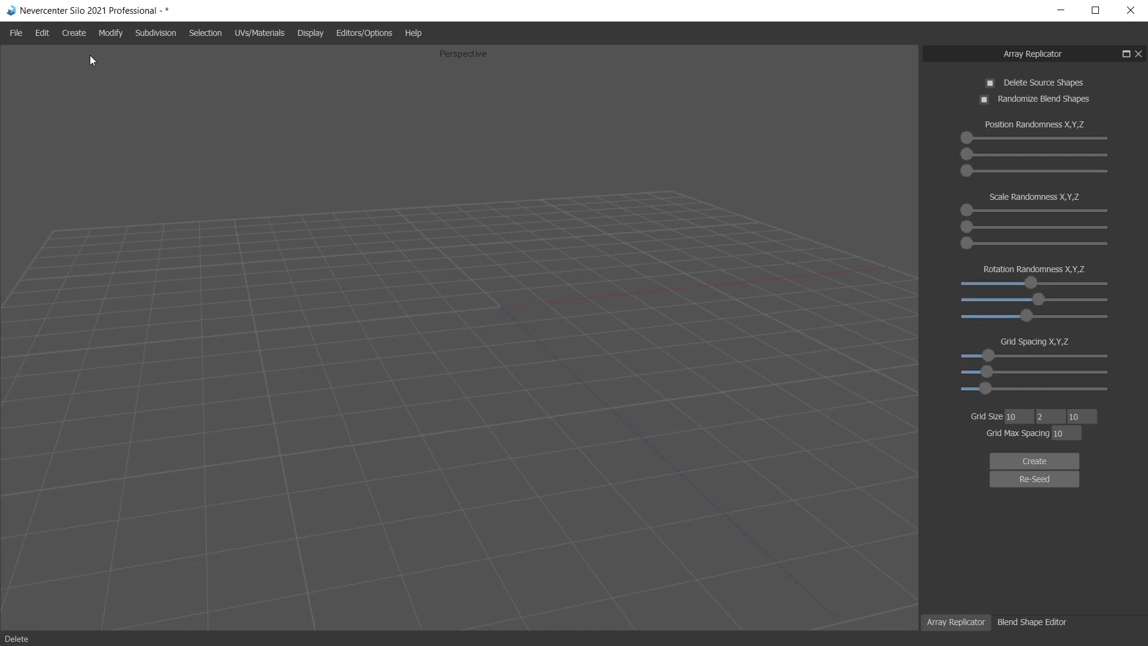
# - Add the palm morphs custom primitive to the scene and reset rotation randomness to zero
pyautogui.click(73, 32)
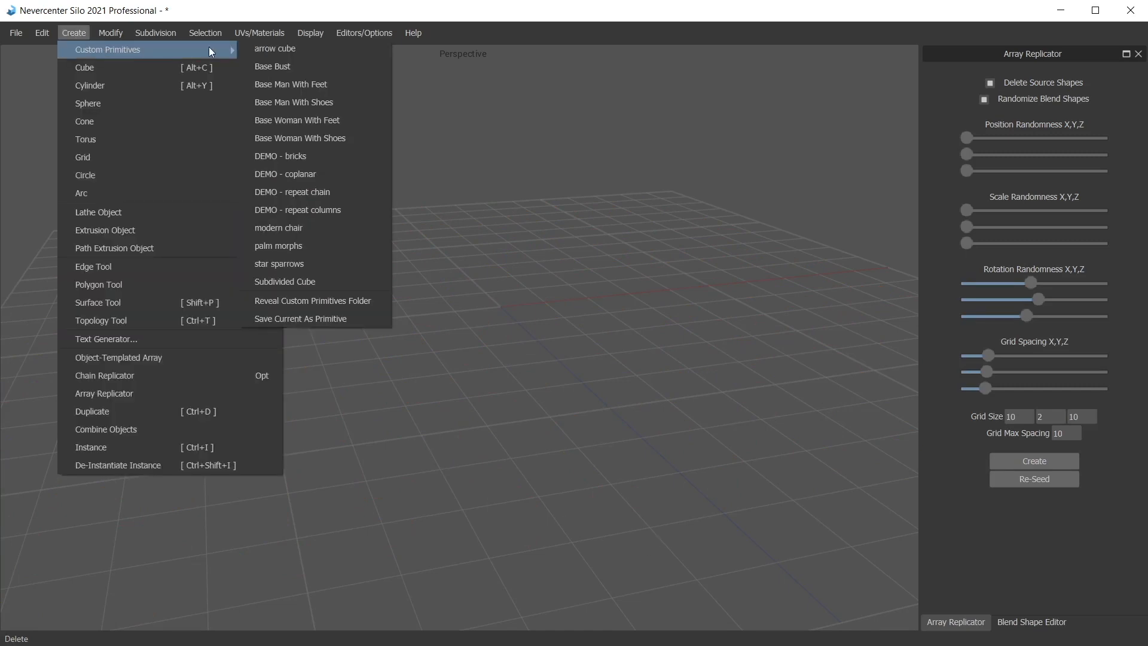
pyautogui.click(278, 245)
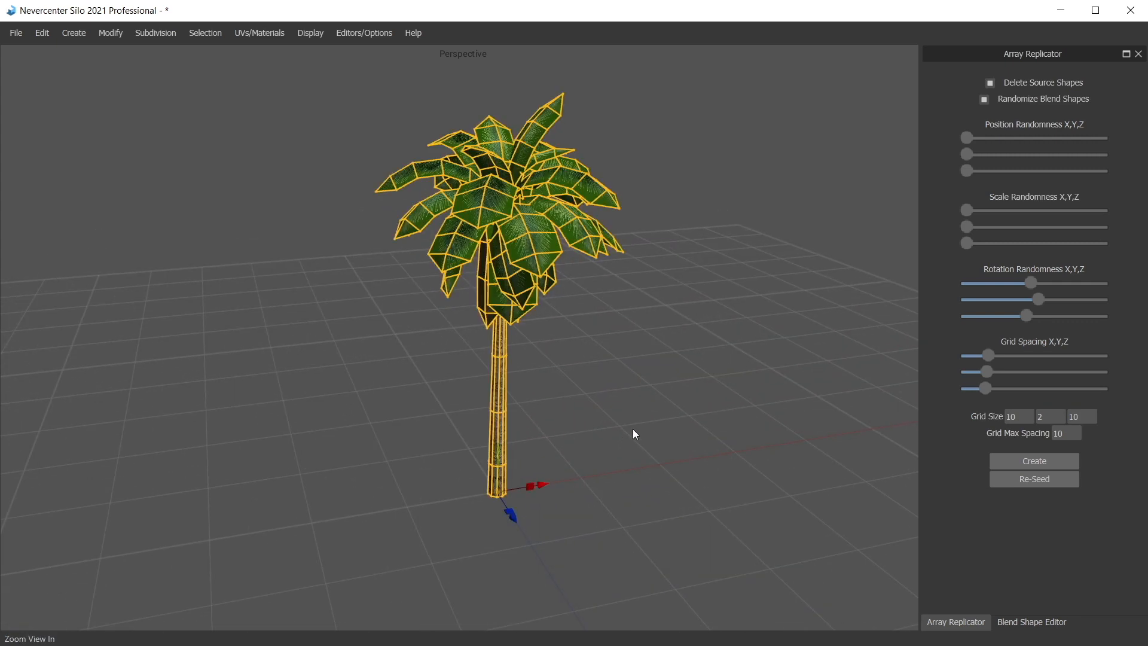
pyautogui.moveTo(1025, 316); pyautogui.dragTo(1040, 316)
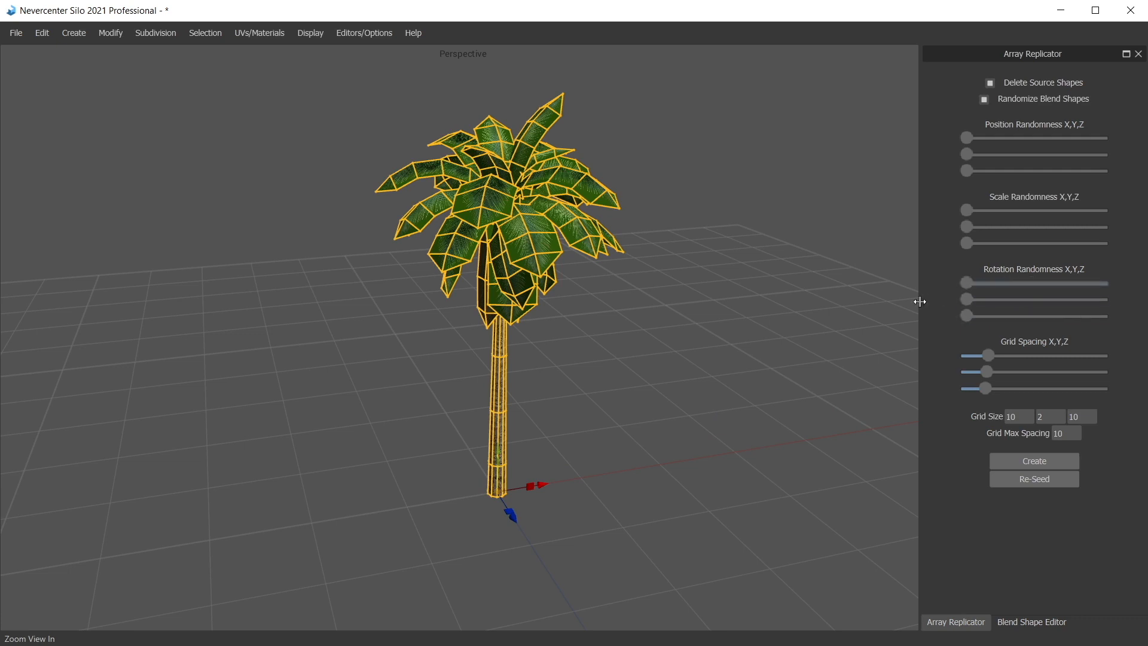
# - In the Blend Shape Editor, test lean 2, then randomize all sliders into a slender palm pose
pyautogui.click(1031, 622)
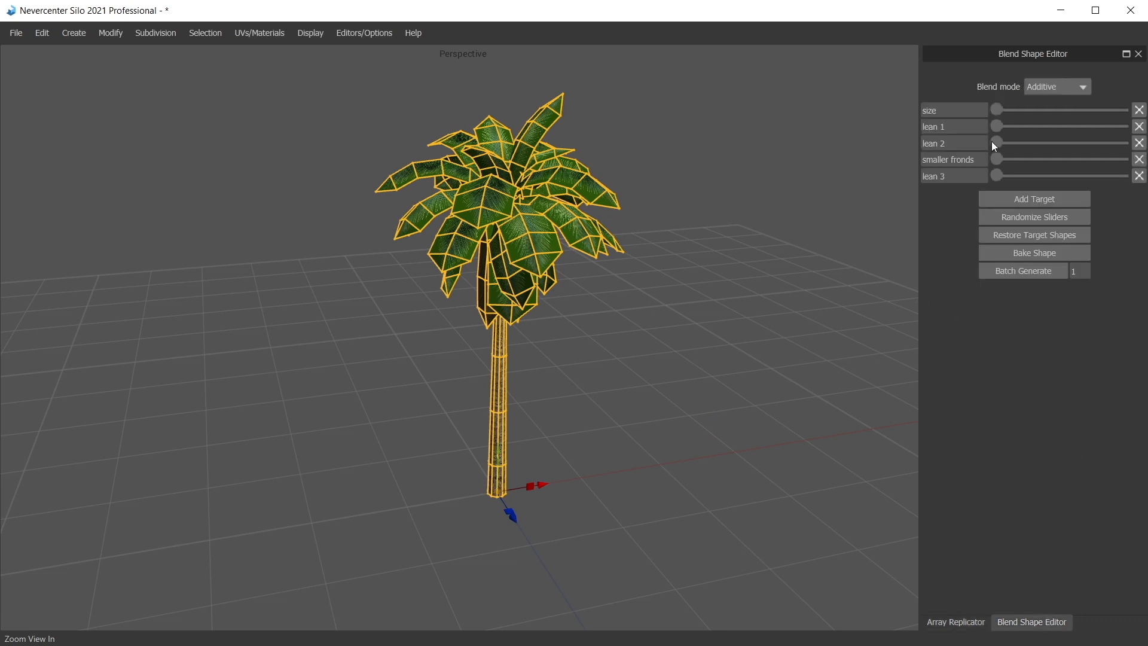
pyautogui.moveTo(996, 126); pyautogui.dragTo(1083, 125)
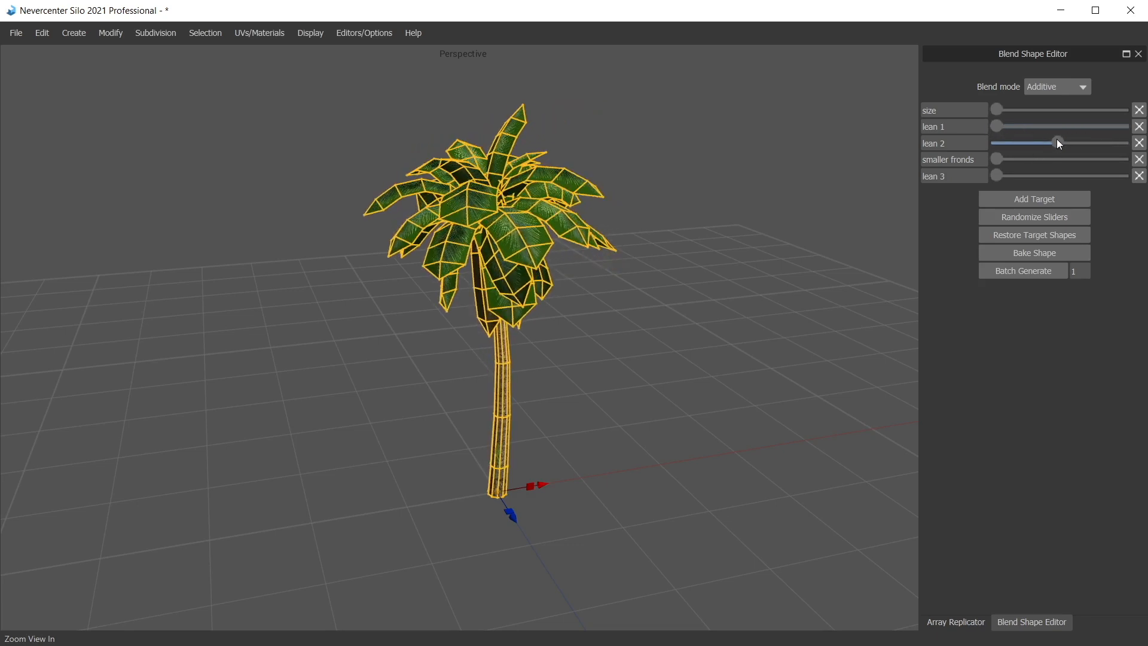
pyautogui.click(1034, 217)
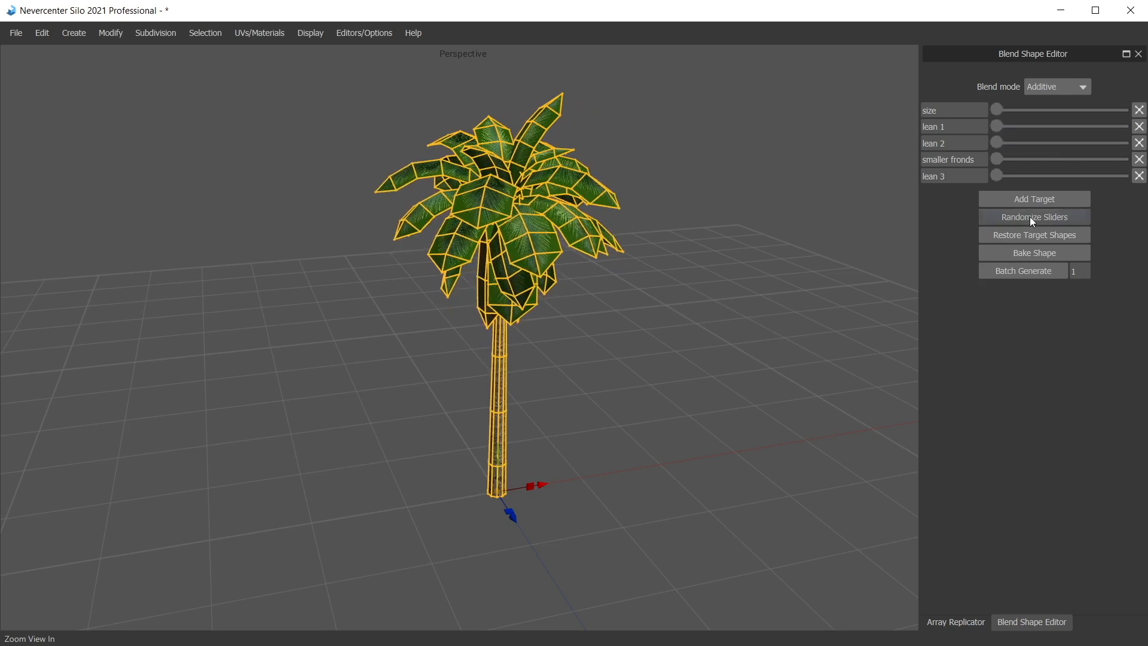
pyautogui.click(1033, 217)
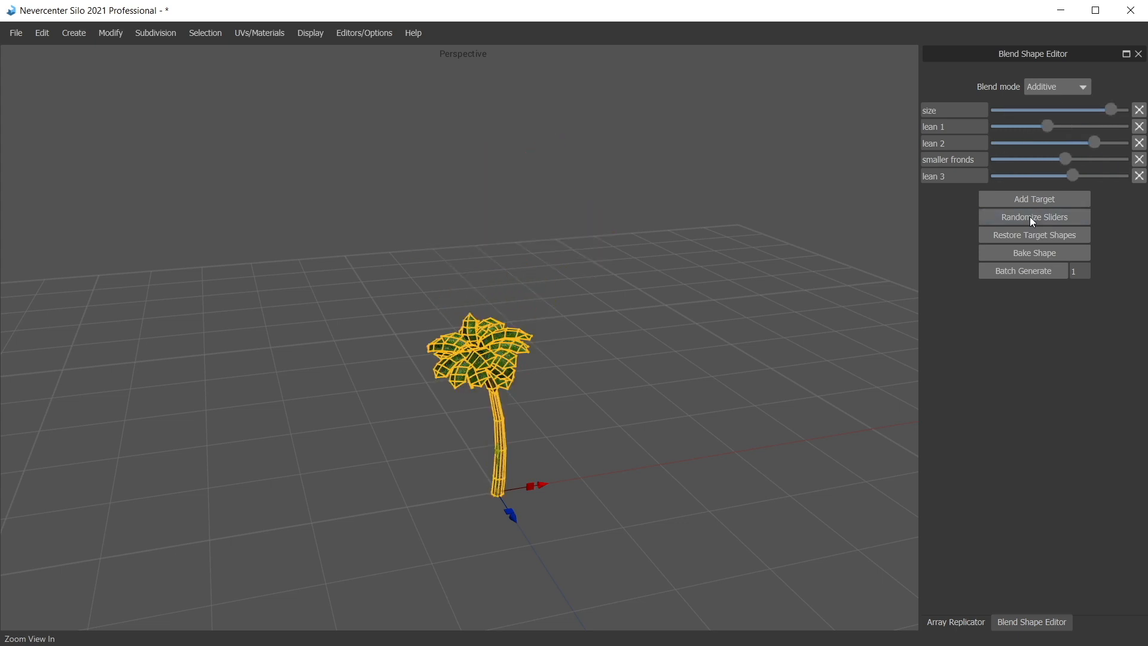
pyautogui.click(955, 622)
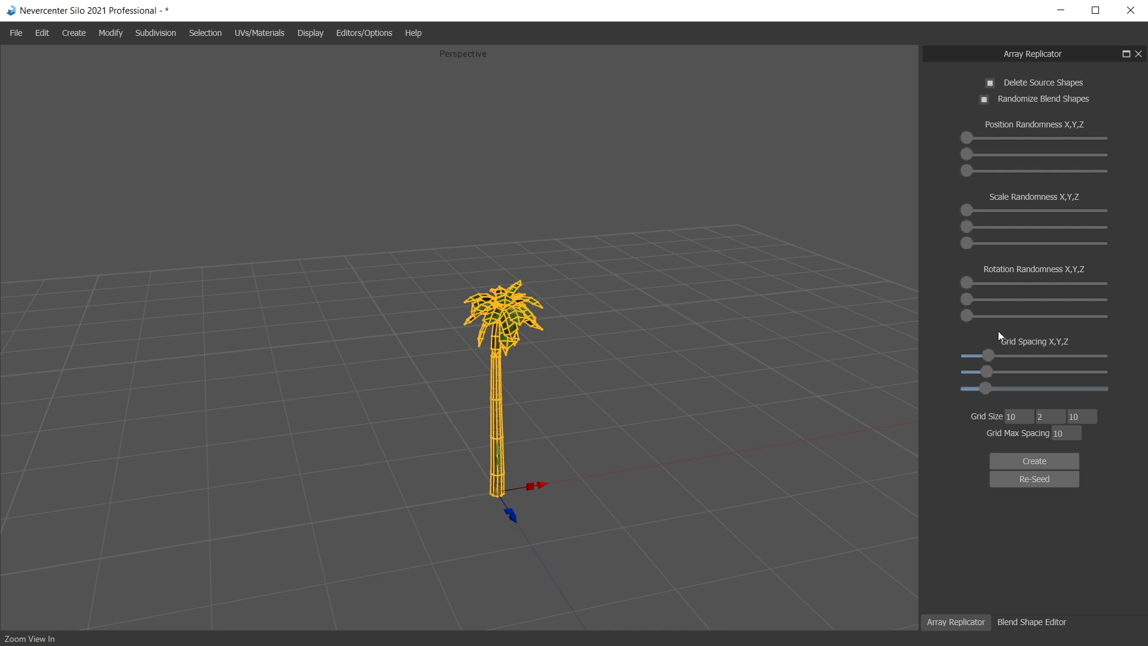
pyautogui.moveTo(1030, 390)
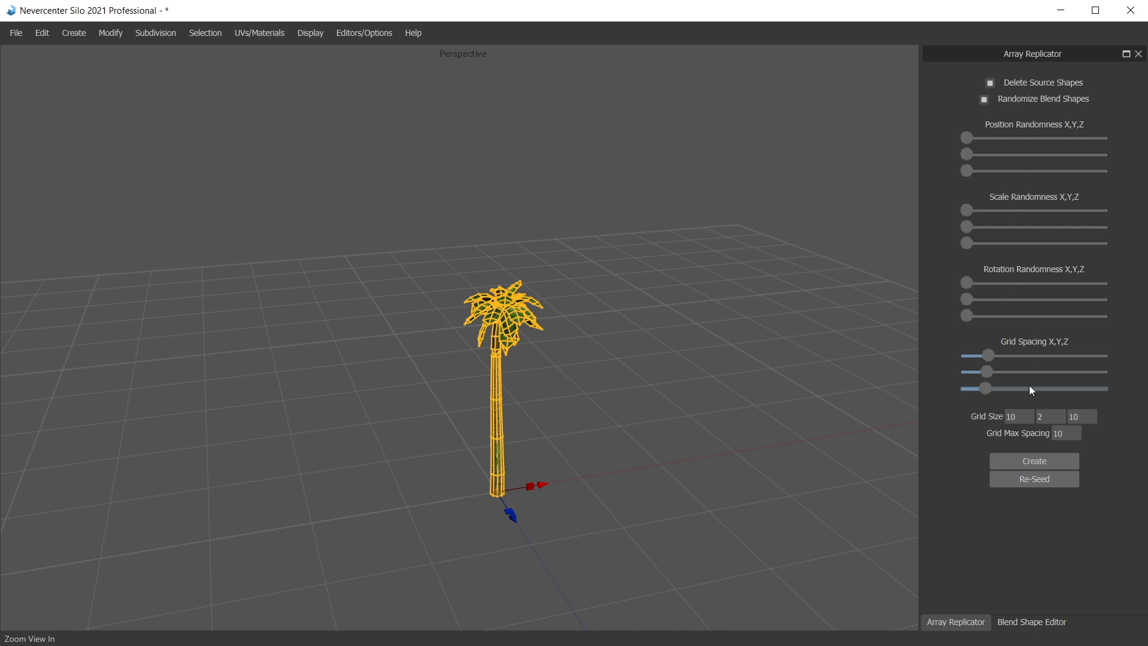
# - Set Grid Size Y to 1 and generate a 10×1×10 palm-tree array
pyautogui.click(1051, 417)
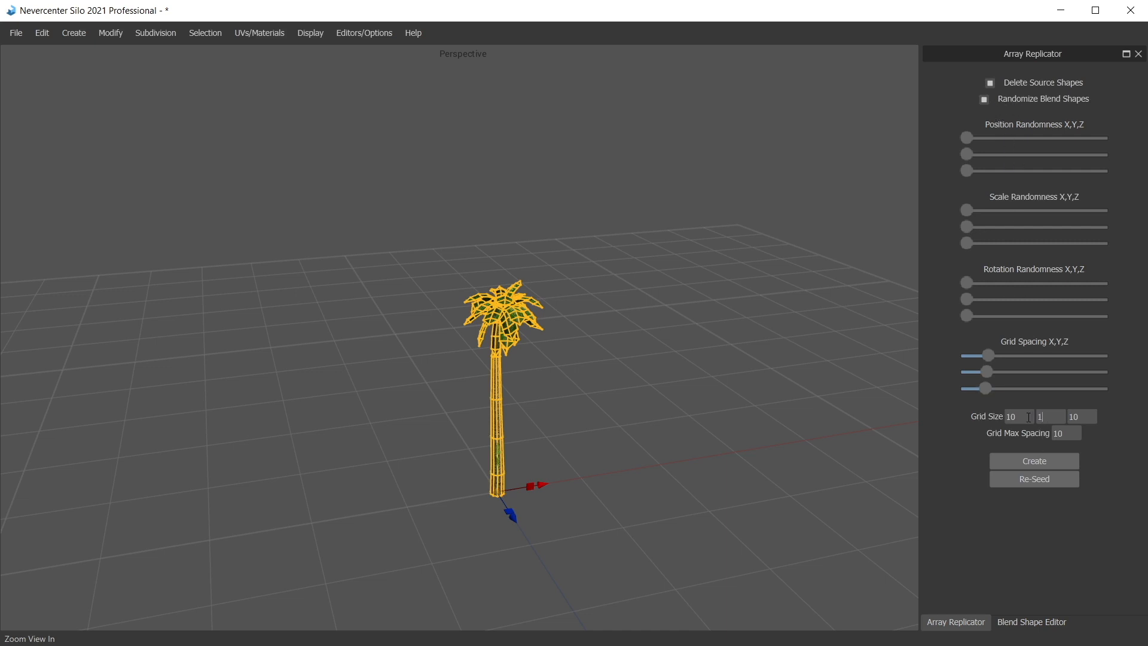
pyautogui.click(1033, 461)
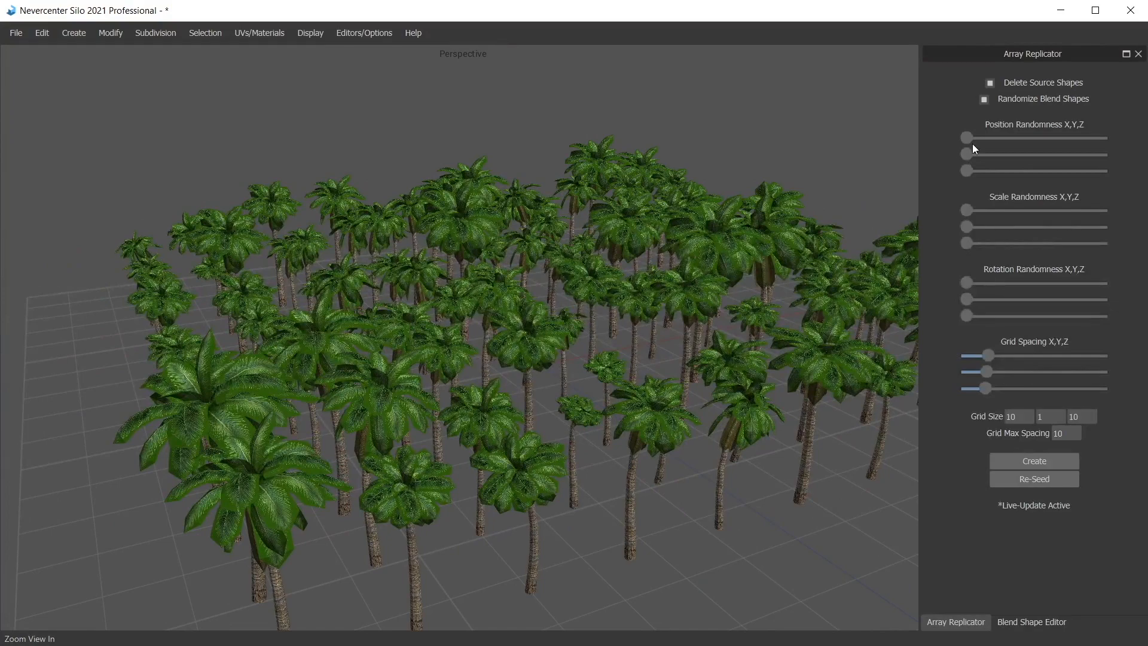
# - Raise Position Randomness on X and Z (not Y), plus Scale and Rotation Randomness for varied size and tilt
pyautogui.moveTo(967, 154); pyautogui.dragTo(1023, 154)
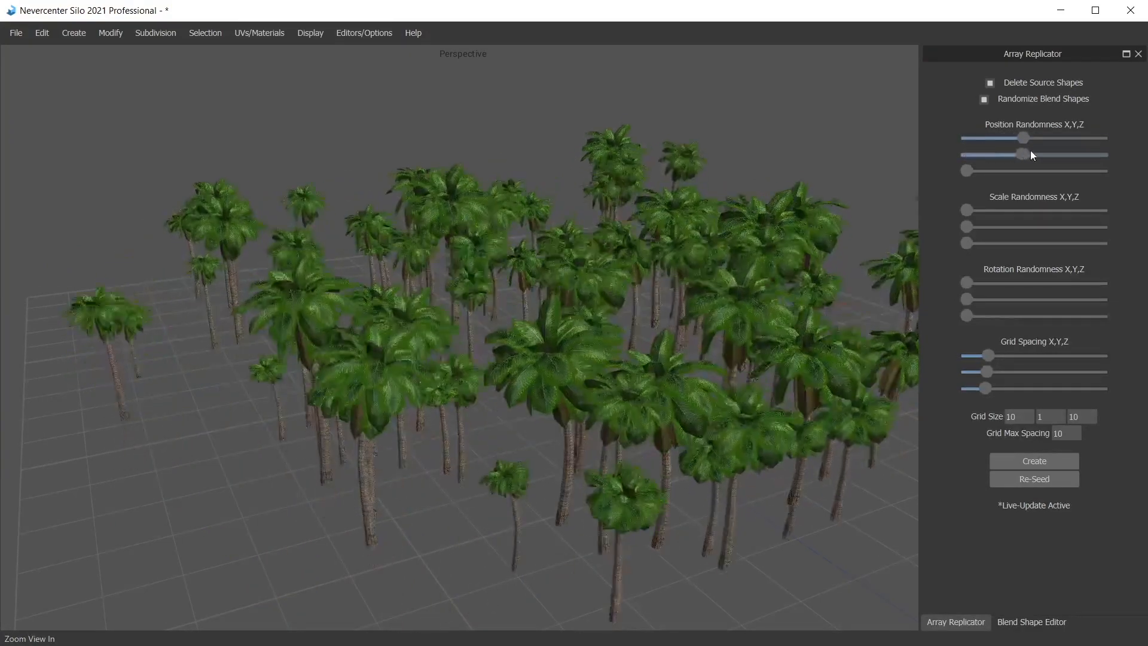
pyautogui.moveTo(1022, 154); pyautogui.dragTo(967, 154)
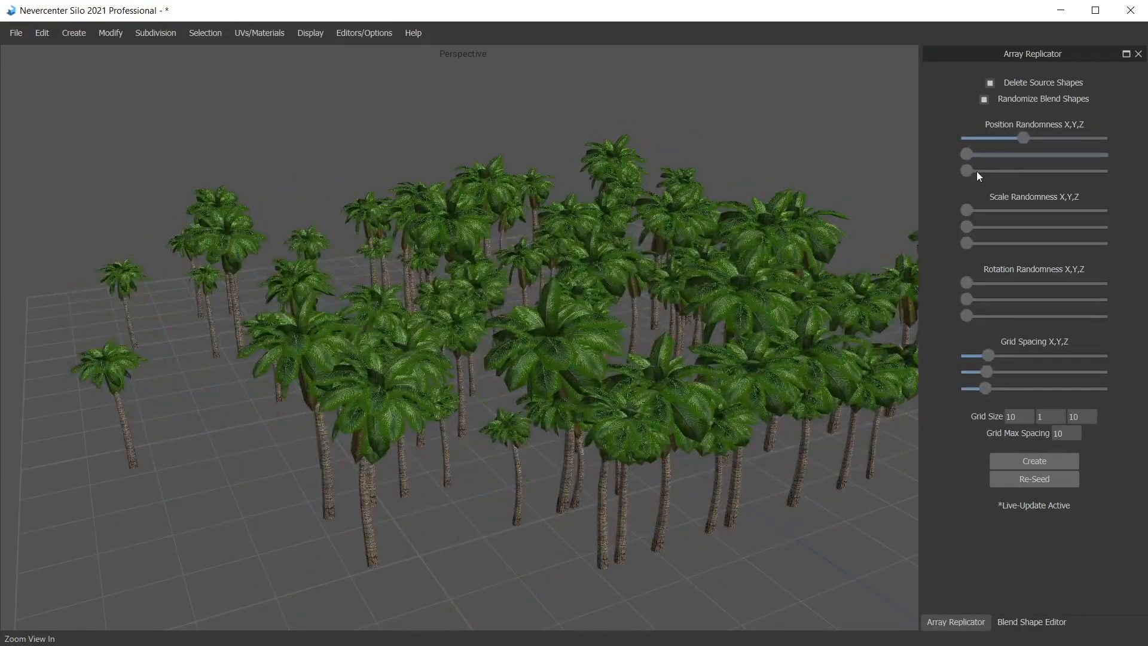
pyautogui.moveTo(966, 171); pyautogui.dragTo(1043, 171)
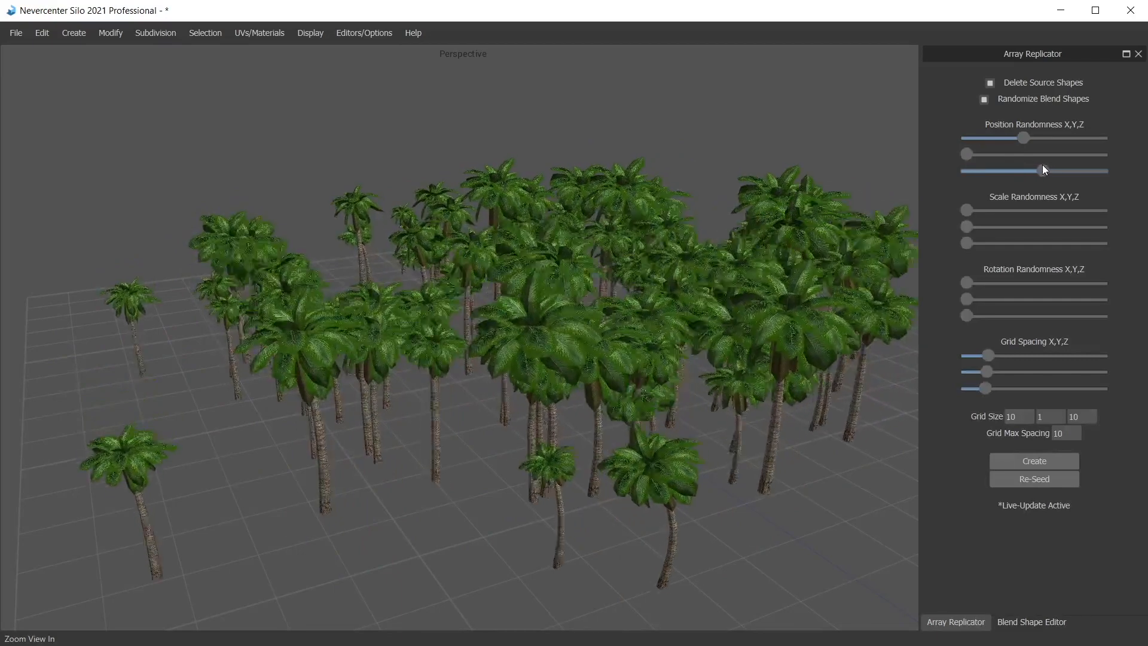
pyautogui.moveTo(965, 299); pyautogui.dragTo(1028, 299)
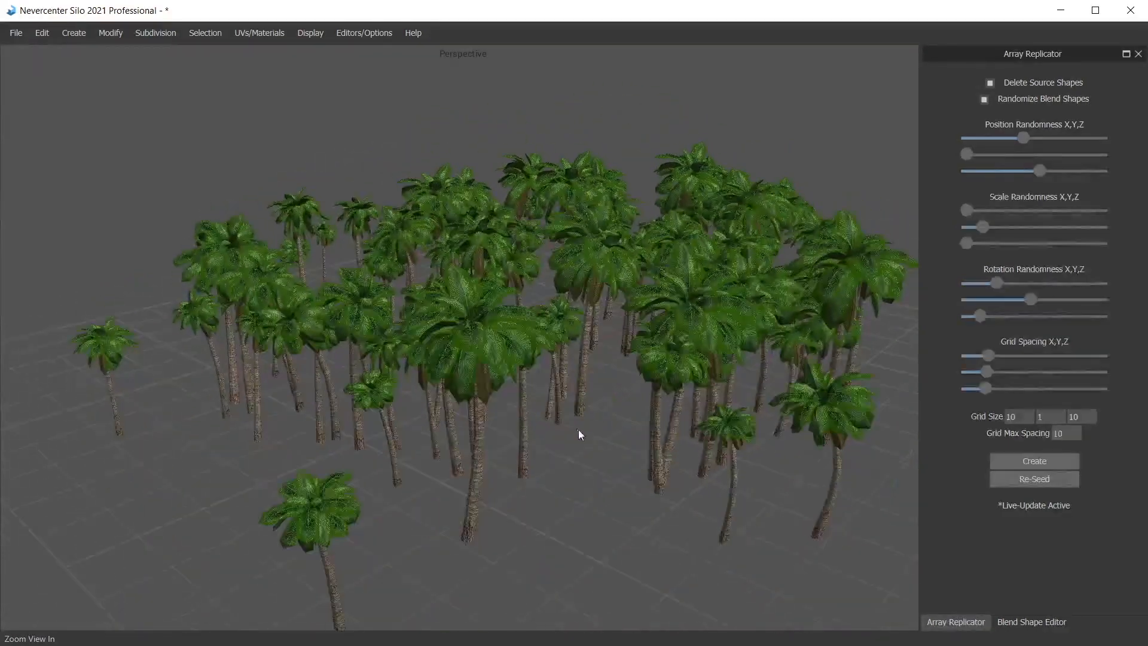
# - Push Position Randomness X higher so the trees spread further apart sideways
pyautogui.scroll(-3)
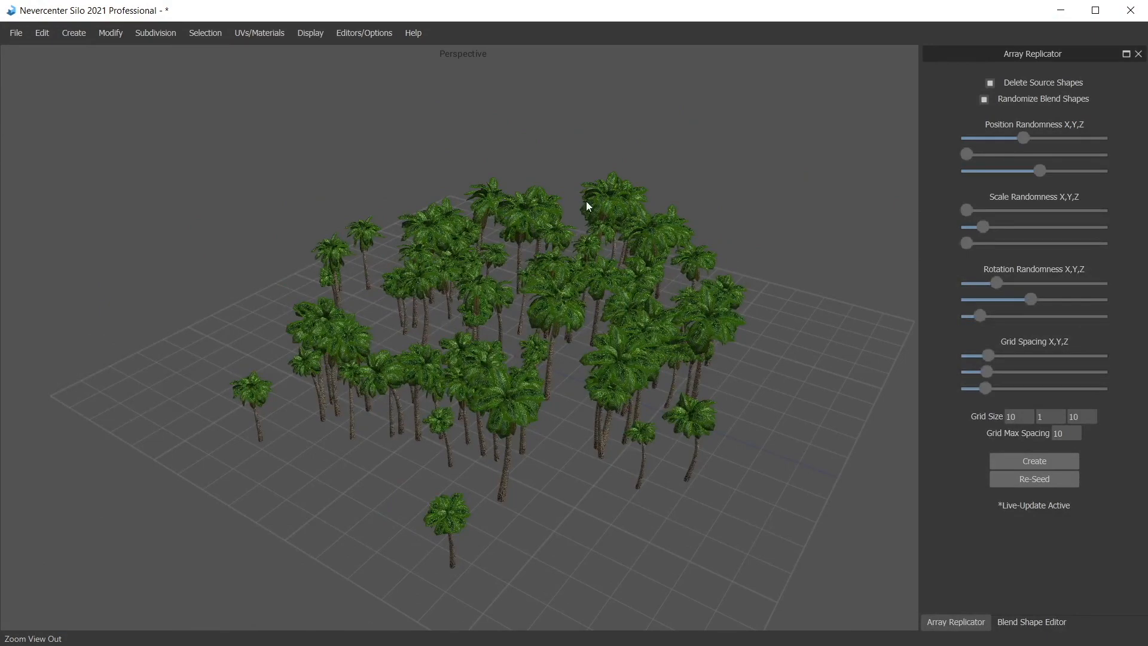
pyautogui.moveTo(1024, 145)
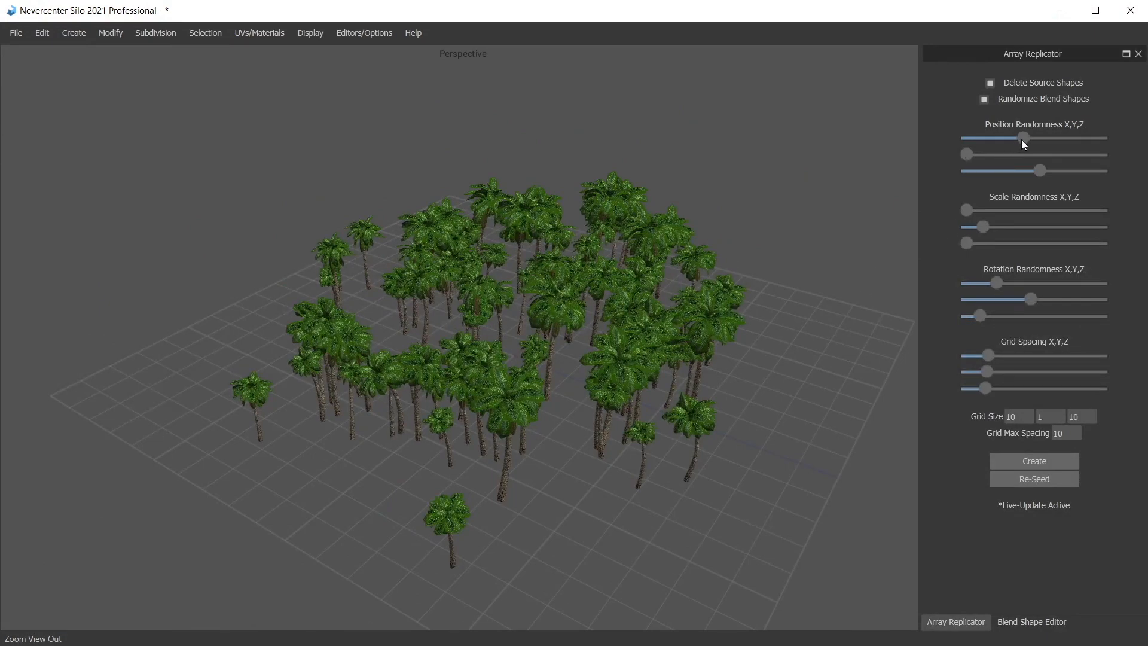
pyautogui.moveTo(1024, 137); pyautogui.dragTo(1051, 138)
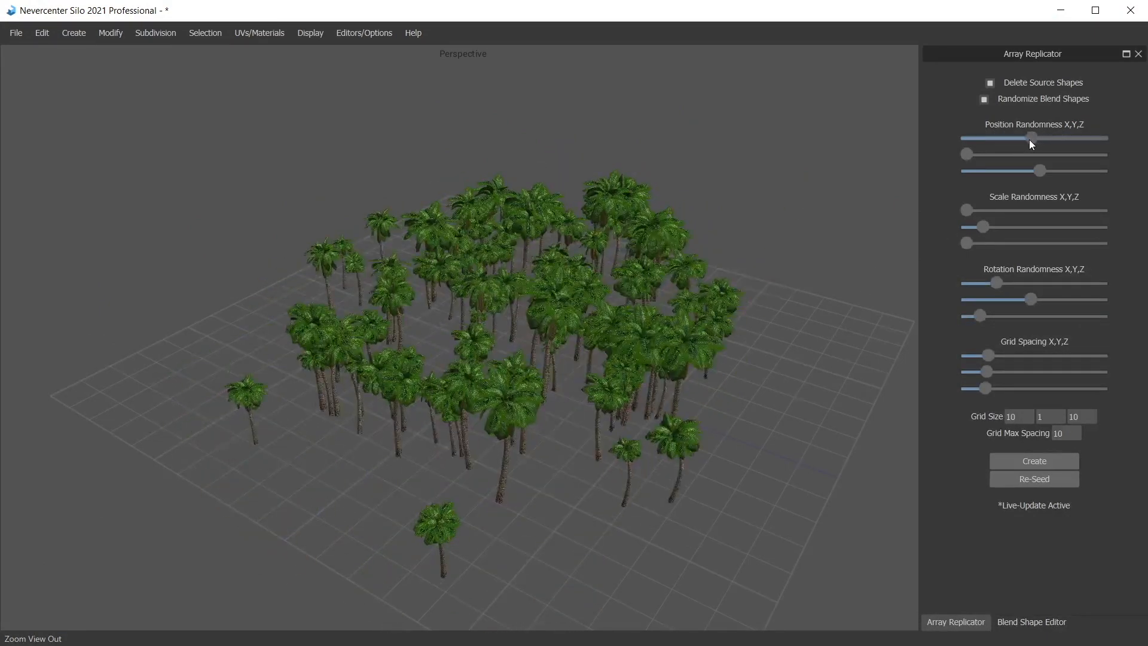
pyautogui.moveTo(1033, 137); pyautogui.dragTo(1069, 138)
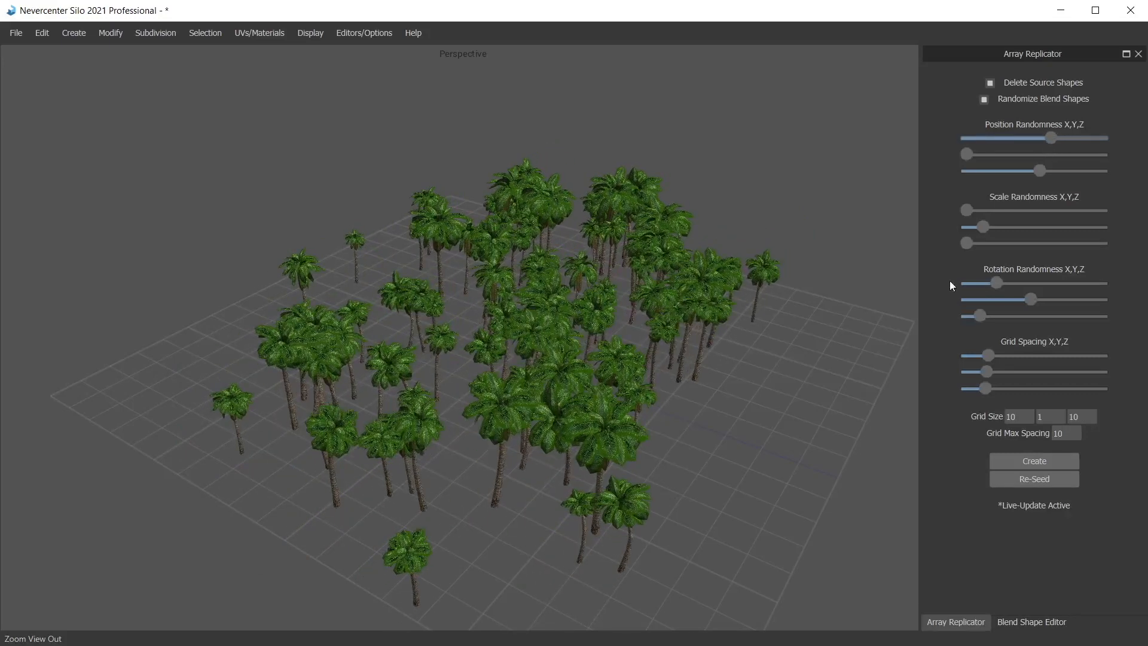
# - Re-Seed the replicator several times to try fresh random tree layouts
pyautogui.click(1034, 478)
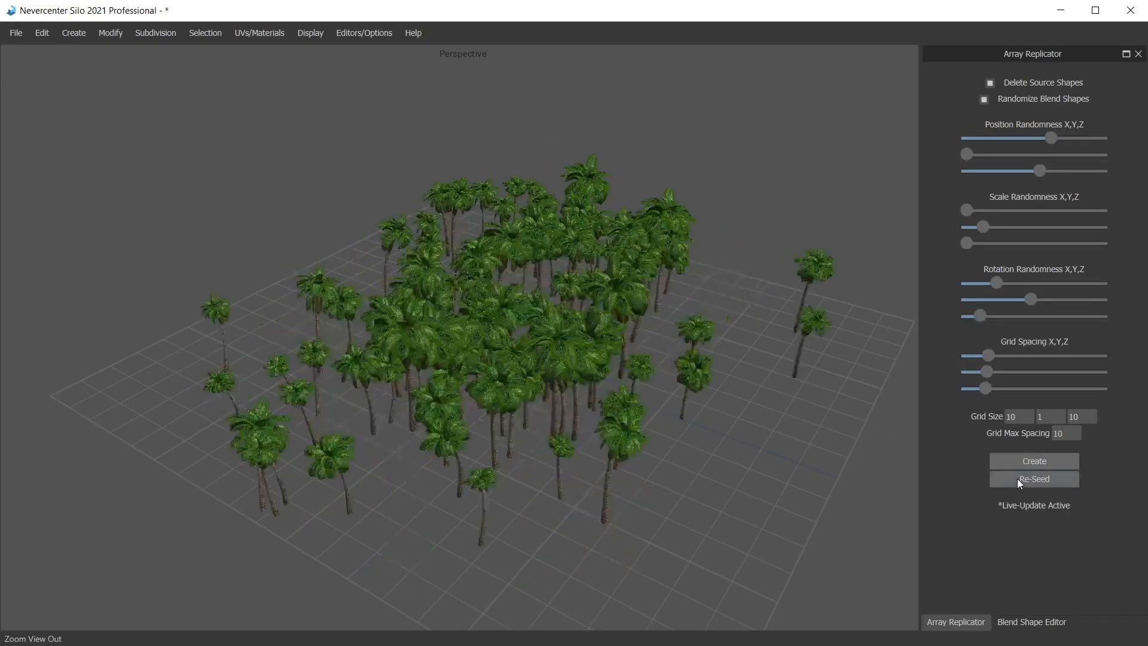
pyautogui.click(1034, 478)
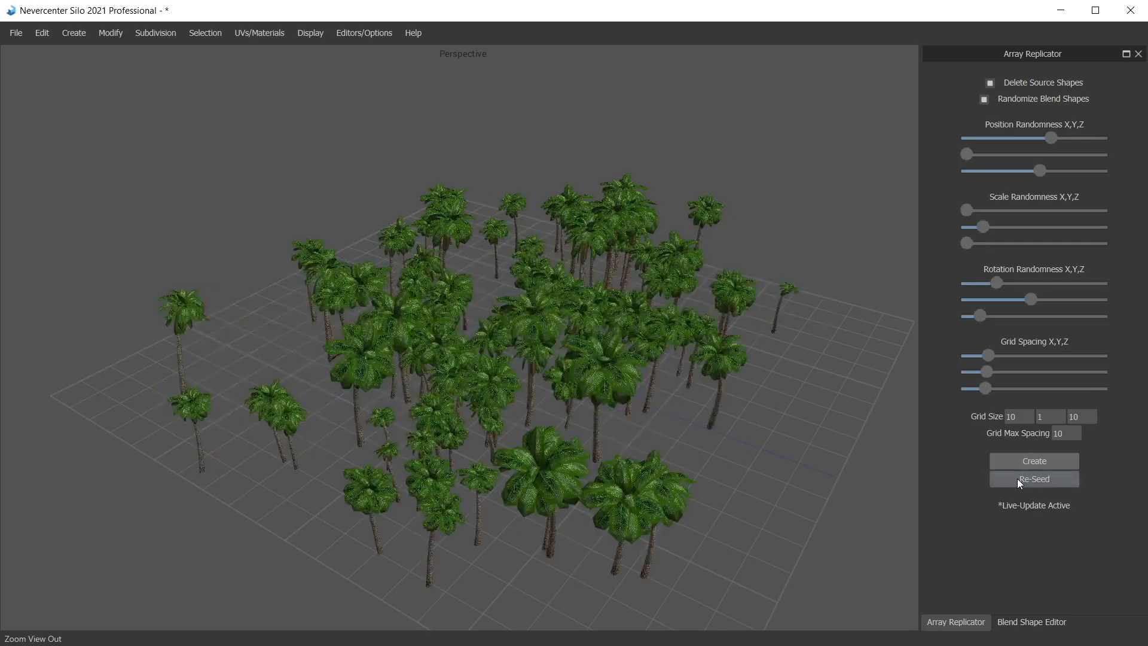
pyautogui.click(1033, 478)
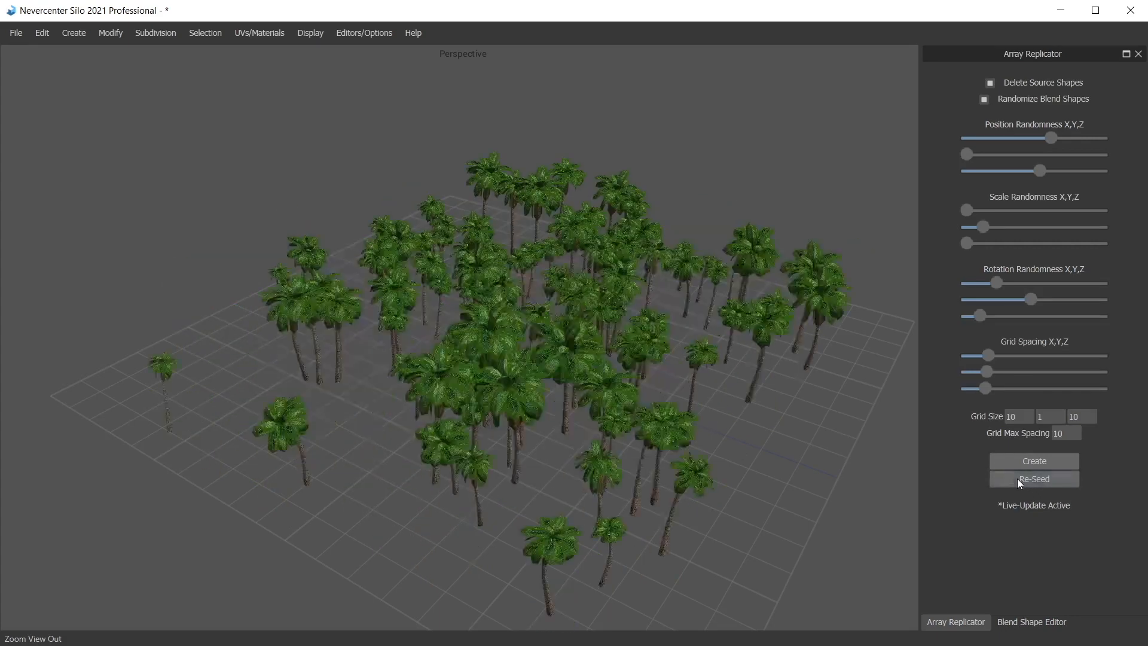
pyautogui.click(1032, 478)
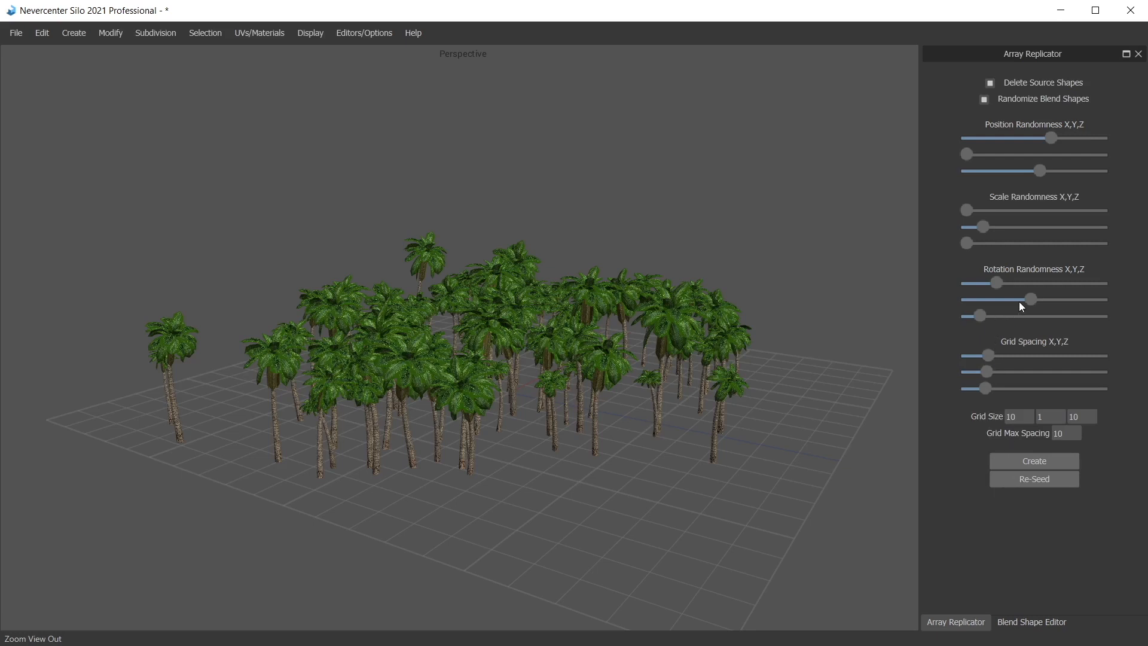
# - Lower Rotation Randomness so the trees tilt less, bringing one axis to zero
pyautogui.moveTo(1028, 299); pyautogui.dragTo(981, 299)
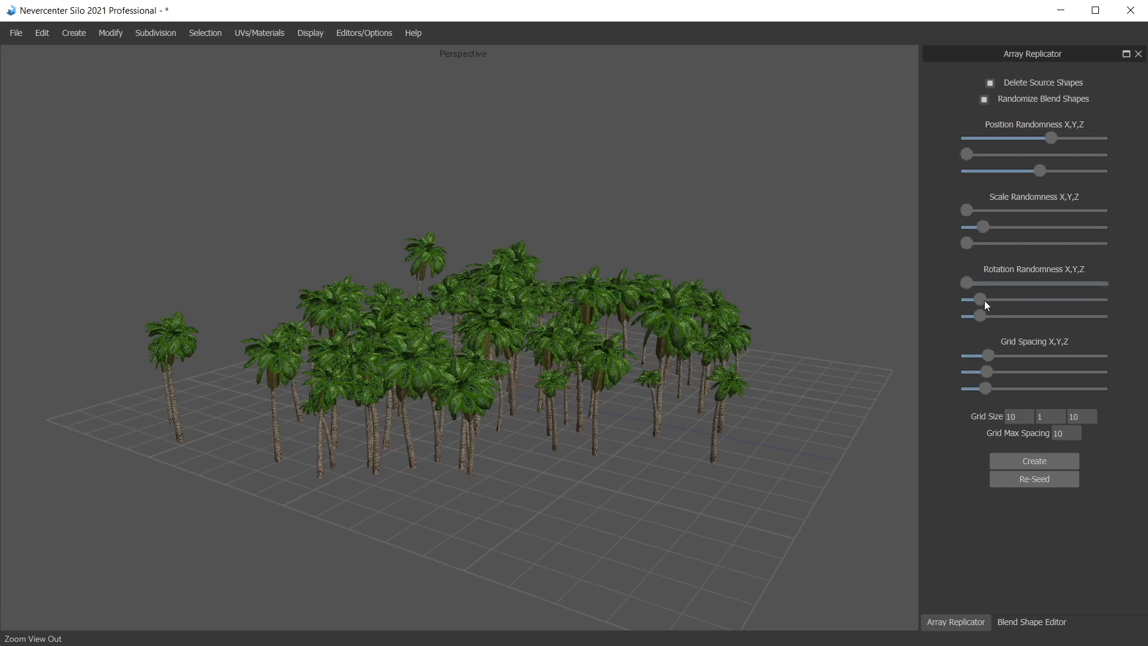